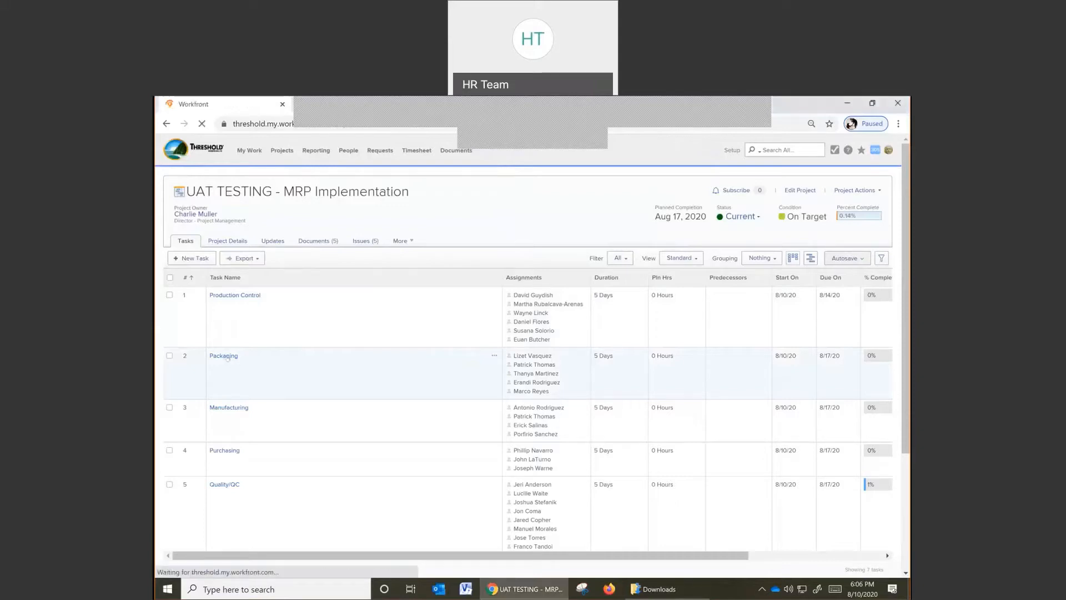
Open the Packaging task and show its Issues list, which has no open issues.
{"action": "left_click", "coordinate": [223, 355]}
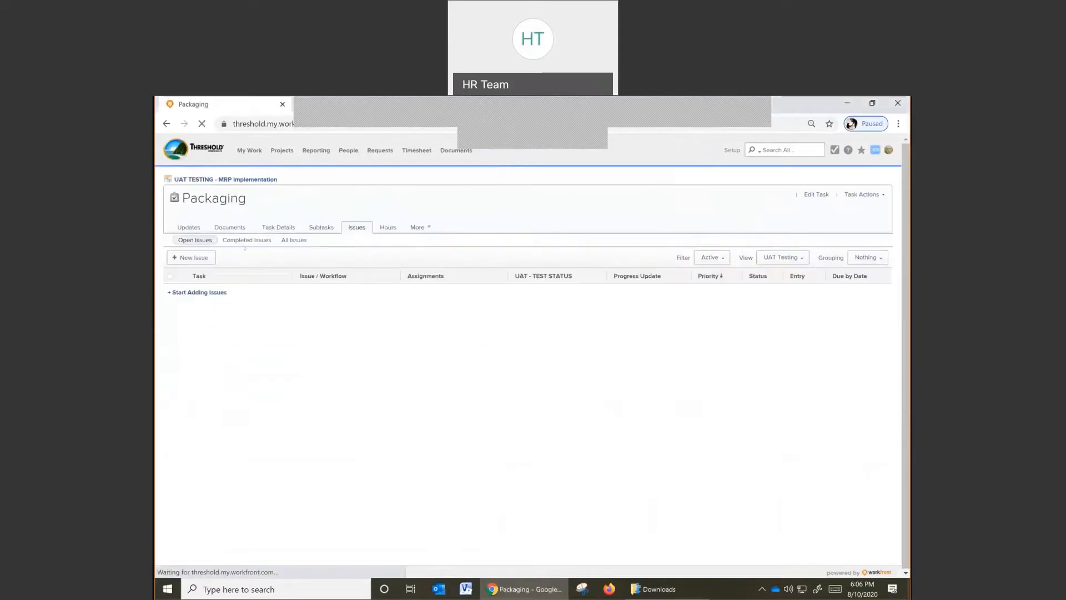
{"action": "left_click", "coordinate": [188, 227]}
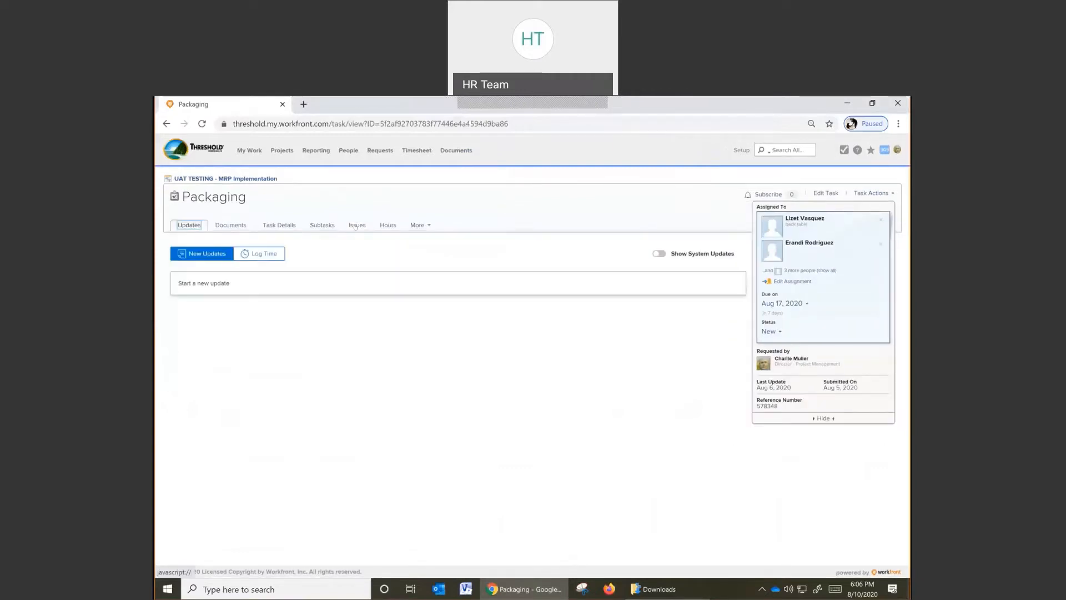
{"action": "left_click", "coordinate": [356, 225]}
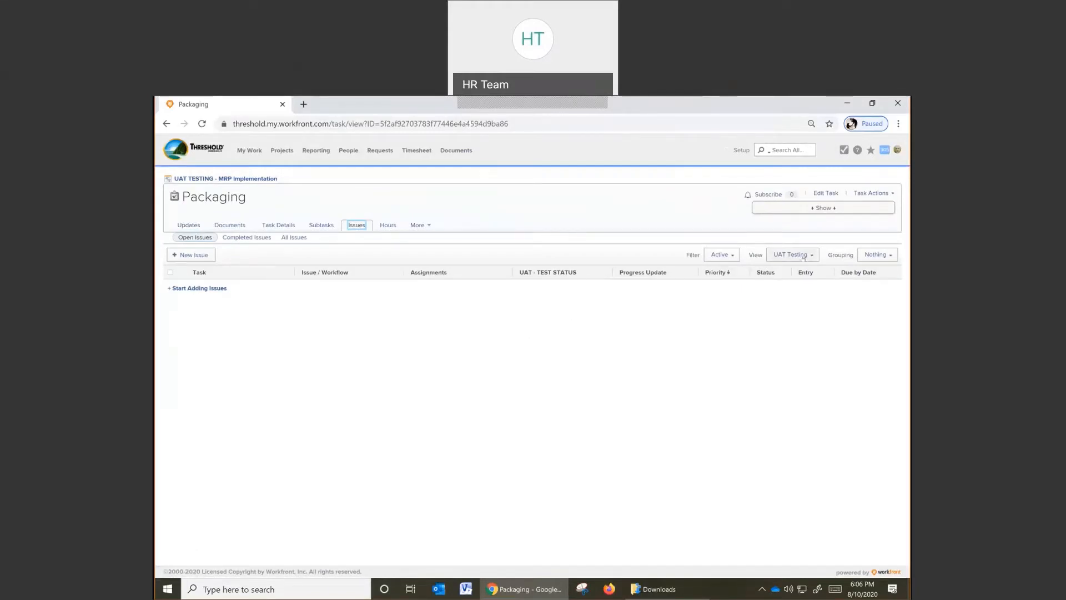
{"action": "left_click", "coordinate": [791, 254]}
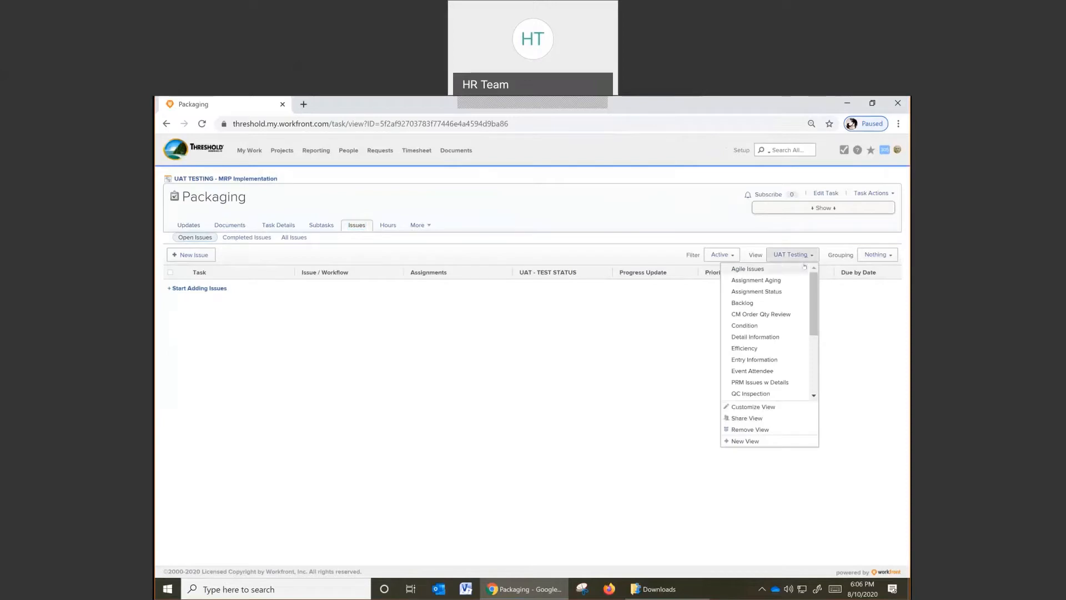
{"action": "scroll", "scroll_direction": "down", "scroll_amount": 3}
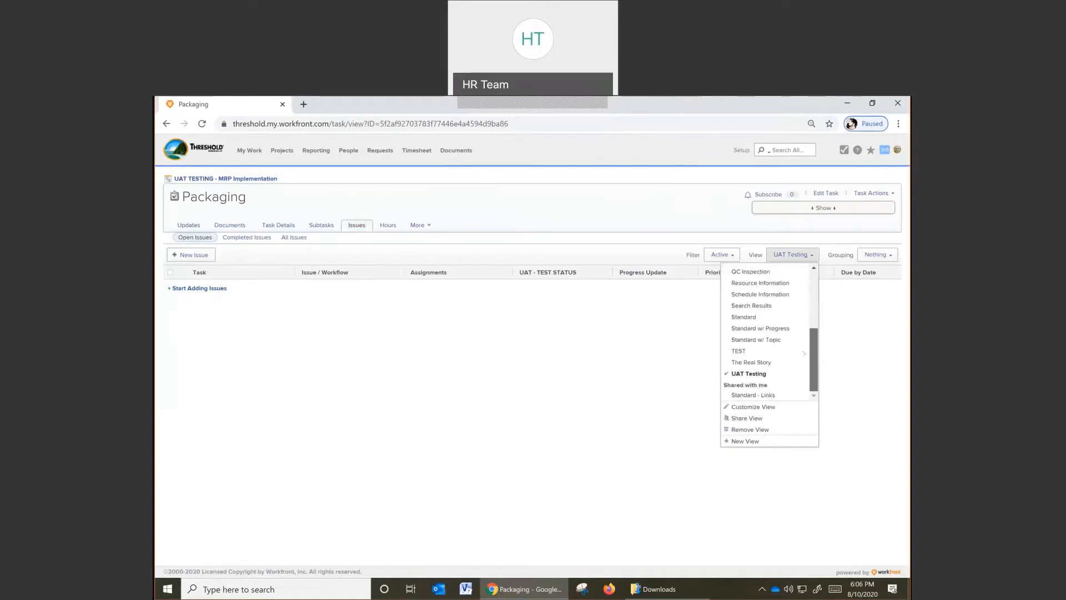
{"action": "mouse_move", "coordinate": [748, 373]}
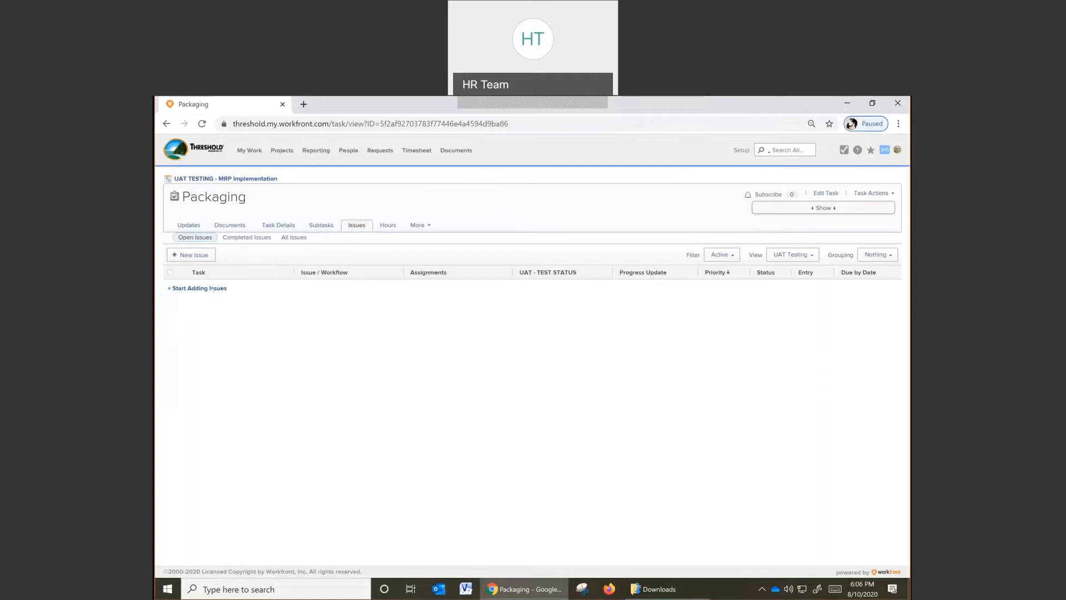
{"action": "left_click", "coordinate": [197, 288]}
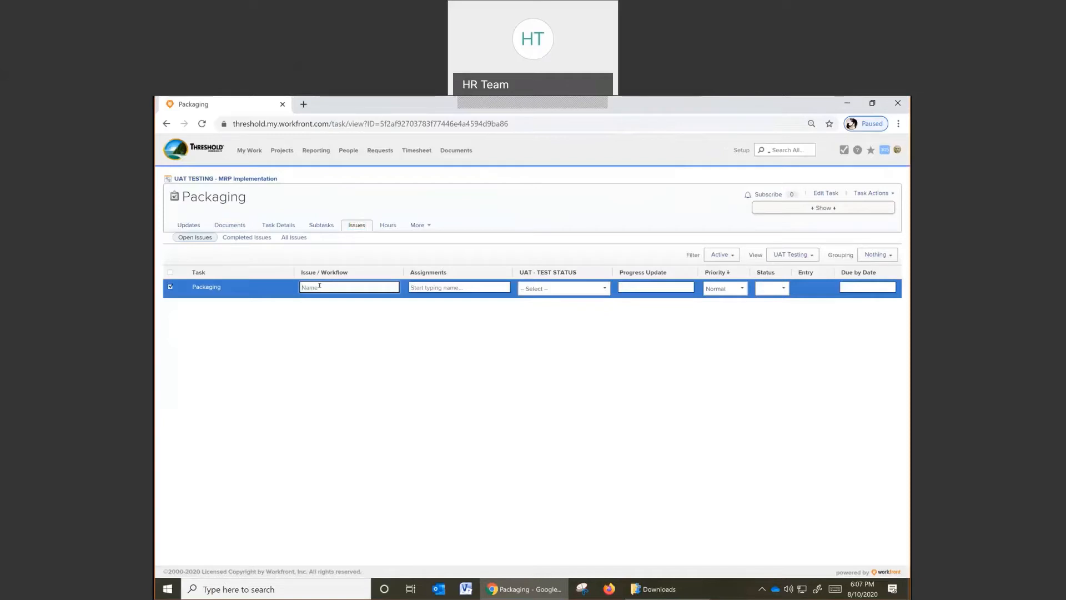
{"action": "type", "text": "ENter"}
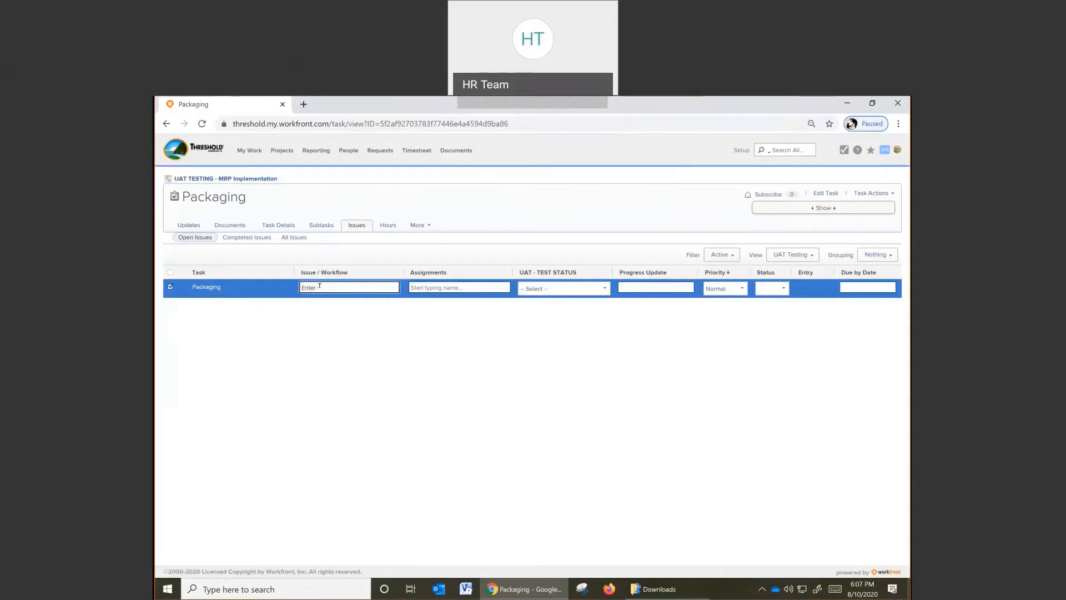
{"action": "type", "text": "Description"}
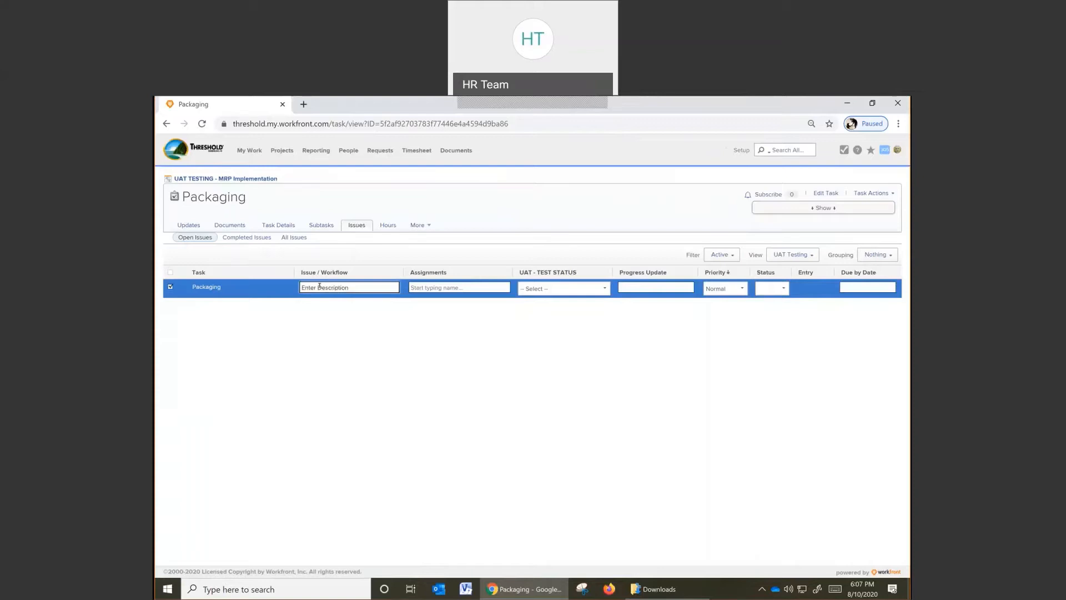
{"action": "type", "text": "charlie Muller"}
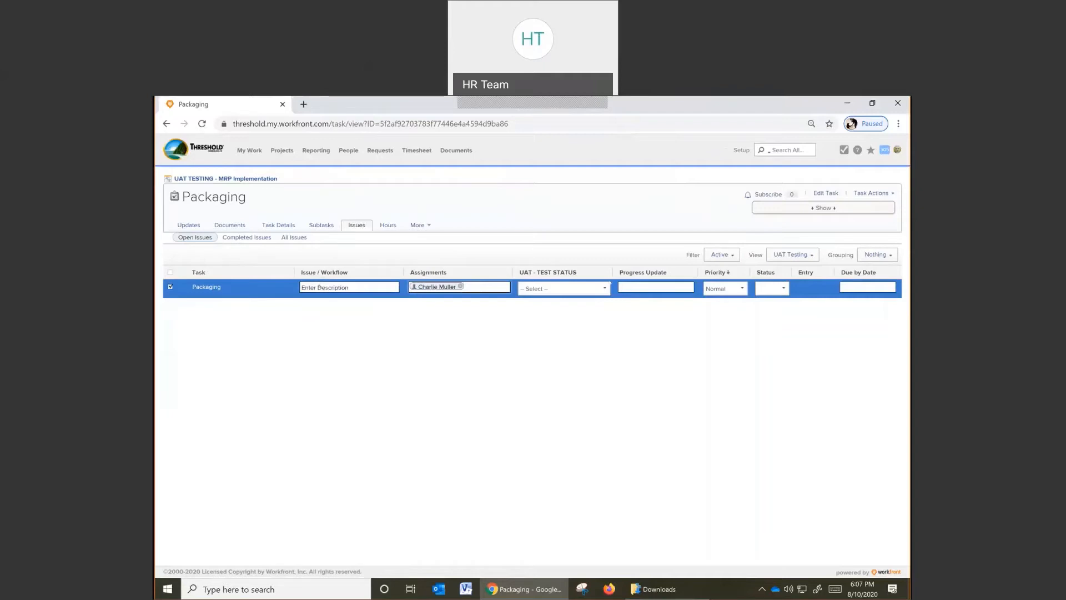
{"action": "left_click", "coordinate": [563, 289]}
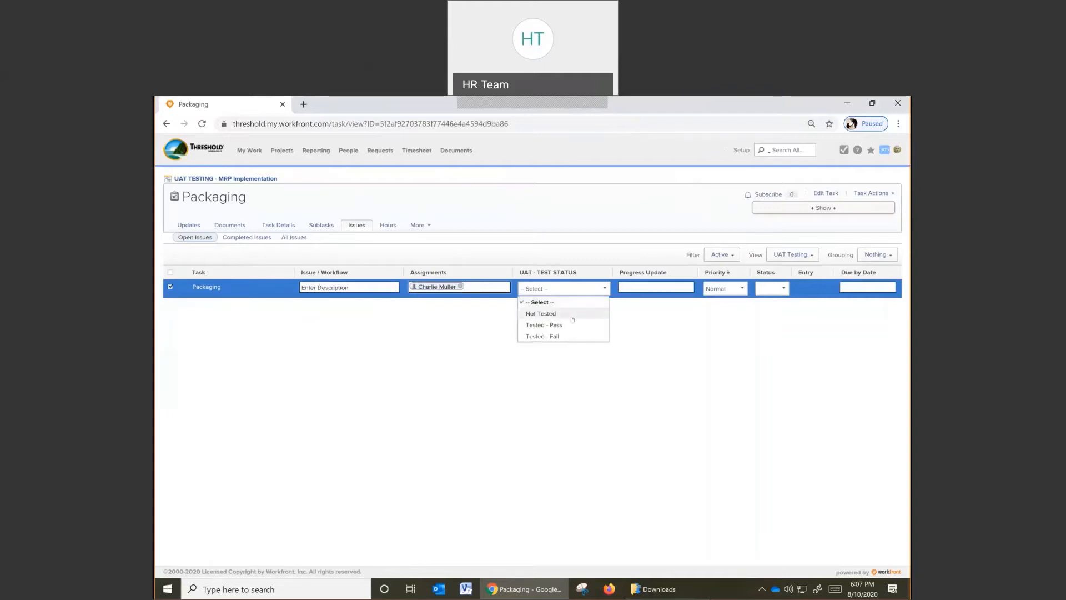
{"action": "mouse_move", "coordinate": [540, 313]}
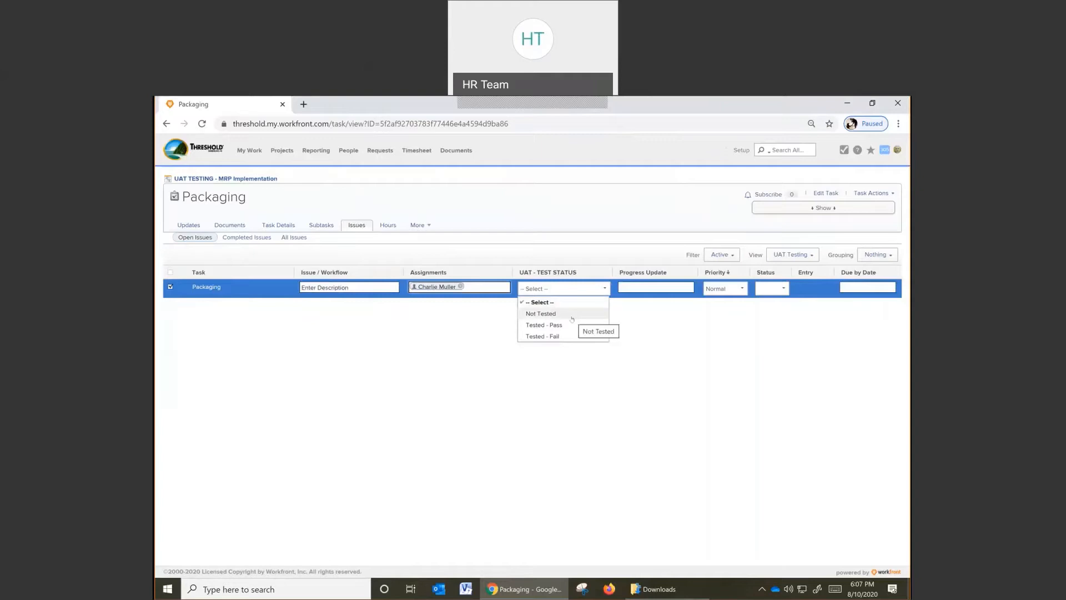
{"action": "left_click", "coordinate": [540, 314]}
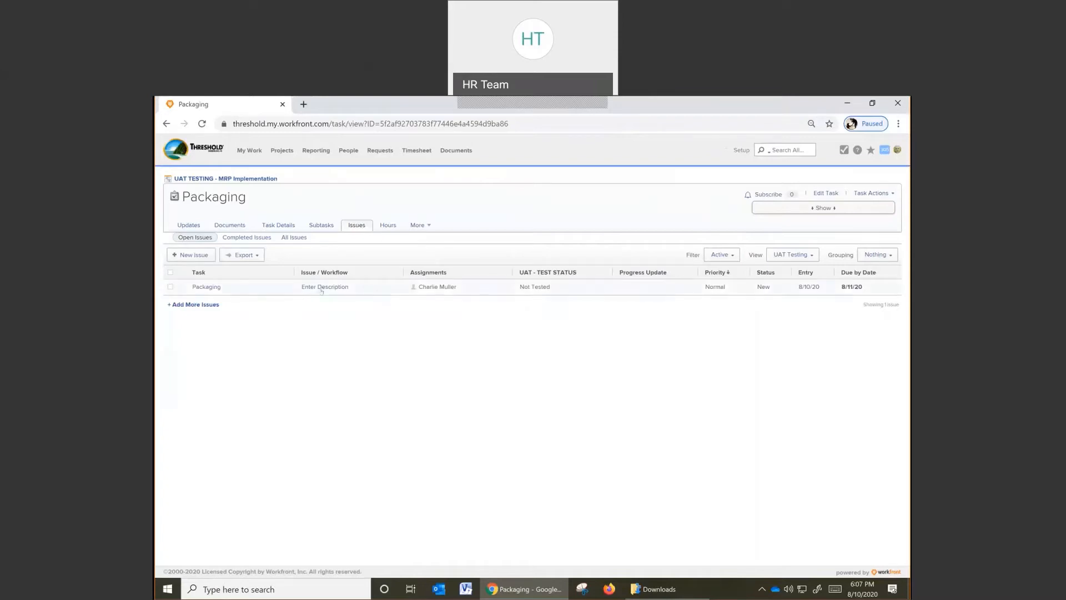
Post 'Everything tested fine.' on the Enter Description issue and return to Packaging's issues.
{"action": "left_click", "coordinate": [325, 286]}
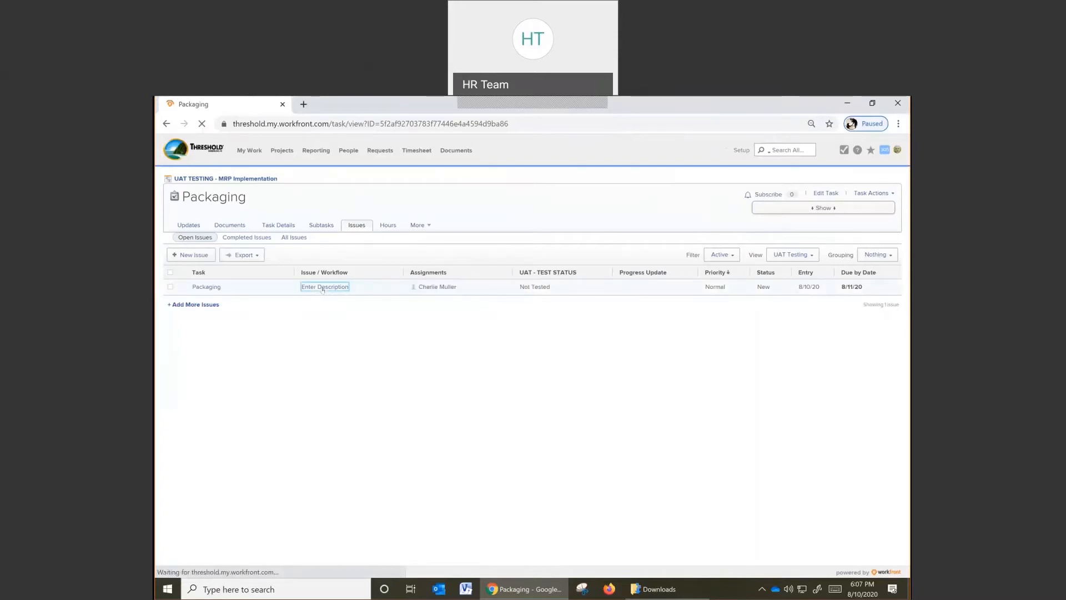
{"action": "left_click", "coordinate": [324, 286]}
{"action": "type", "text": "E"}
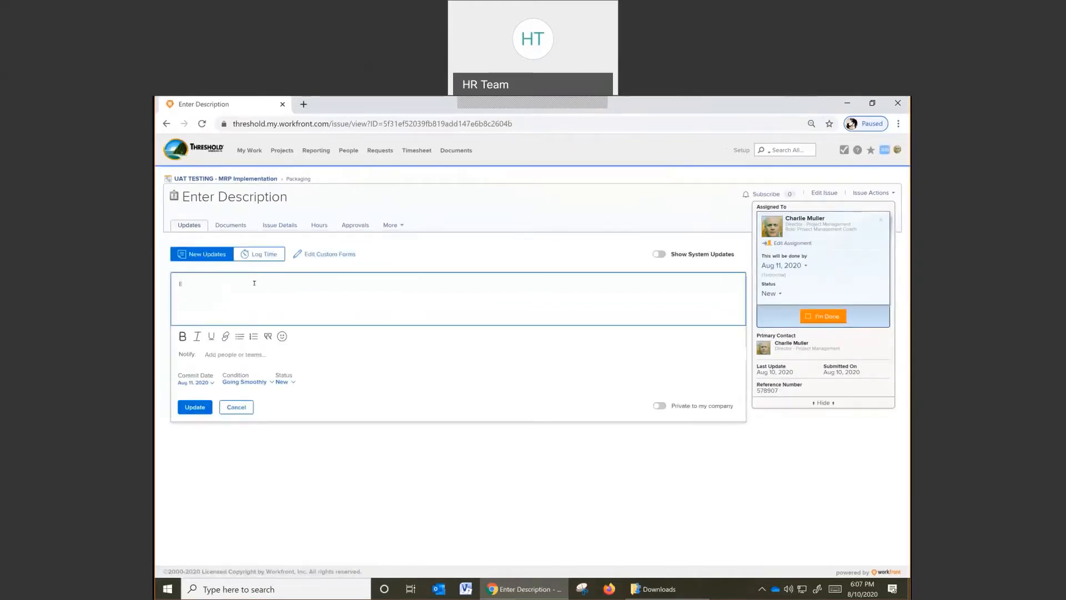
{"action": "type", "text": "verything tested"}
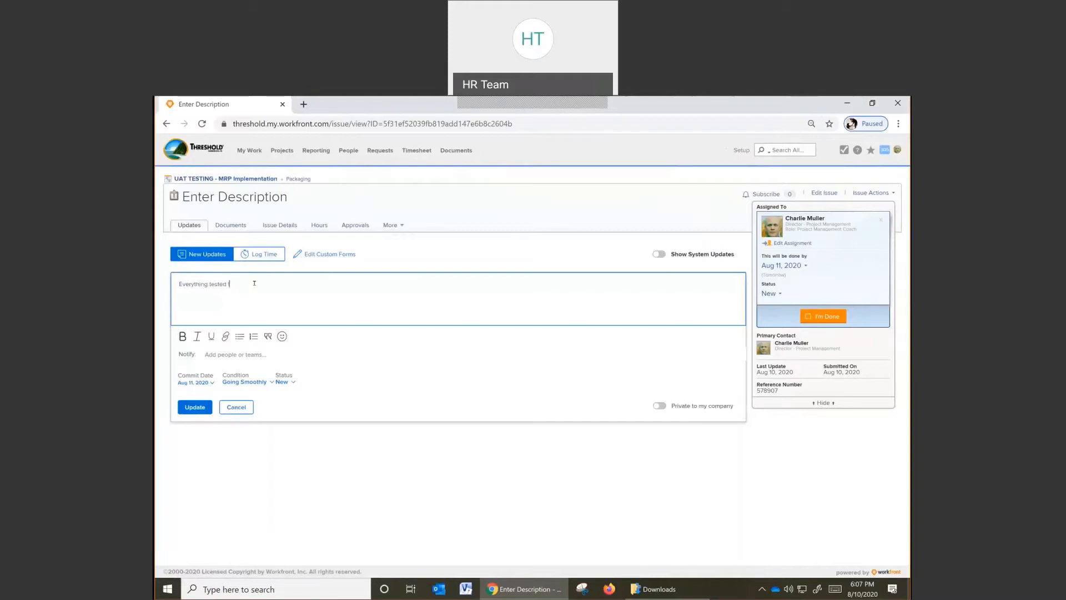
{"action": "type", "text": "fine."}
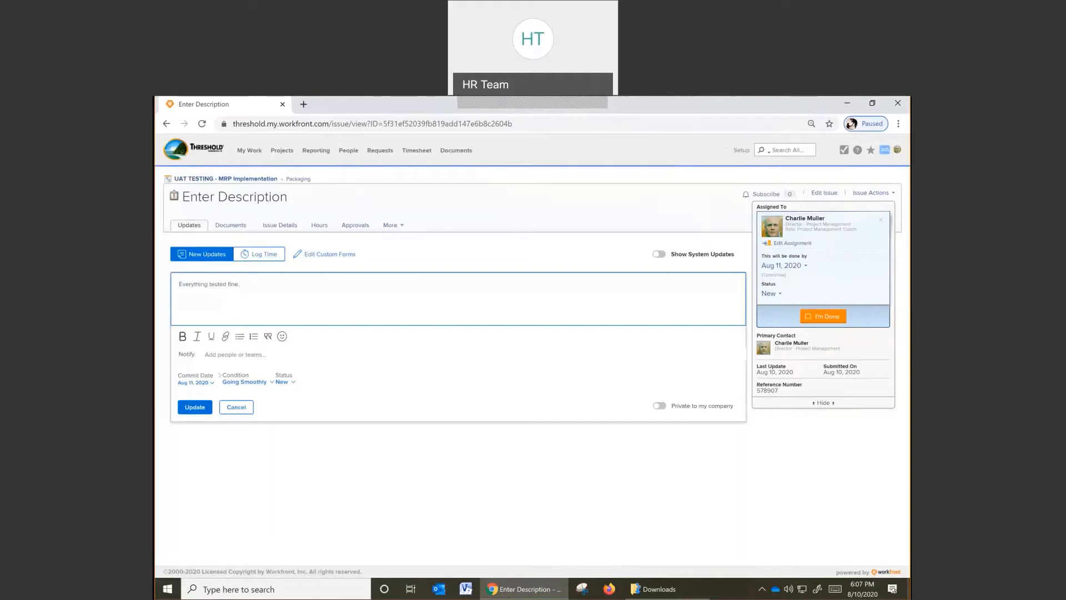
{"action": "left_click", "coordinate": [194, 406]}
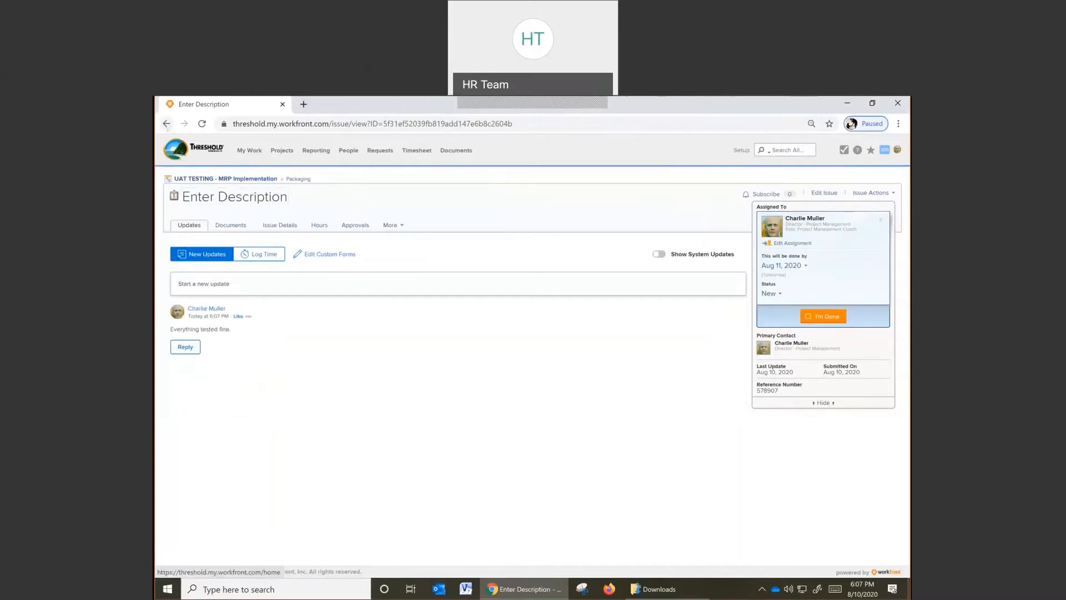
{"action": "left_click", "coordinate": [297, 178]}
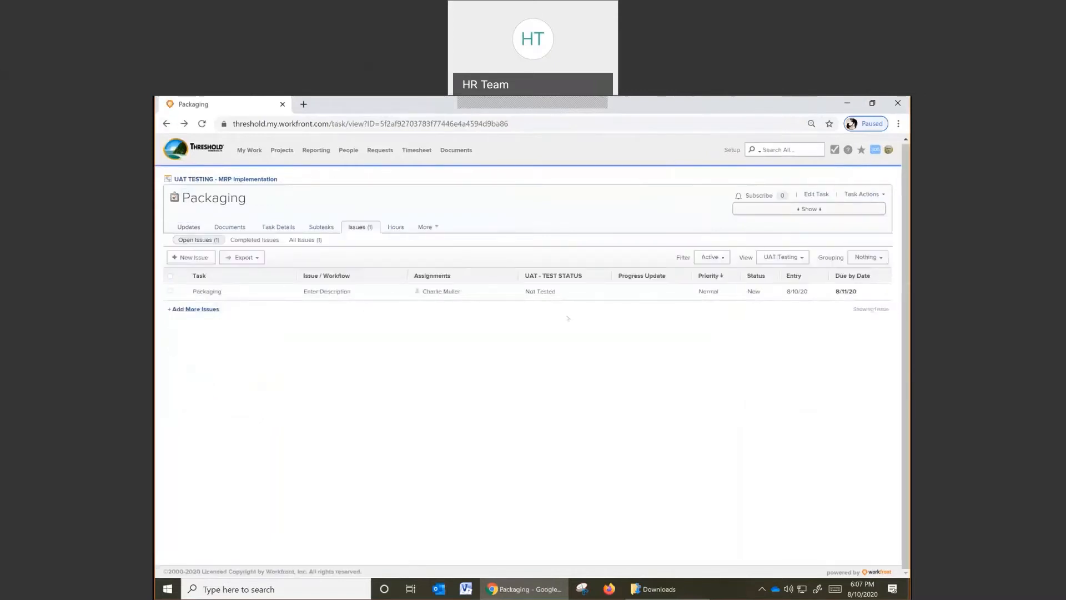
Set the first issue's UAT test status to Tested - Pass and start a second issue row.
{"action": "left_click", "coordinate": [170, 291]}
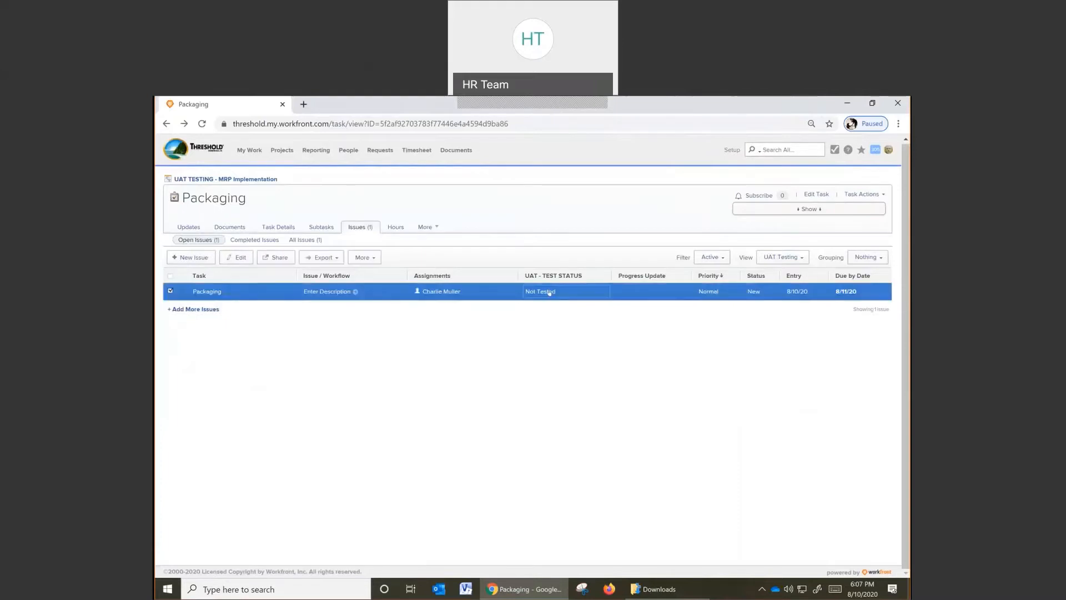
{"action": "left_click", "coordinate": [548, 291]}
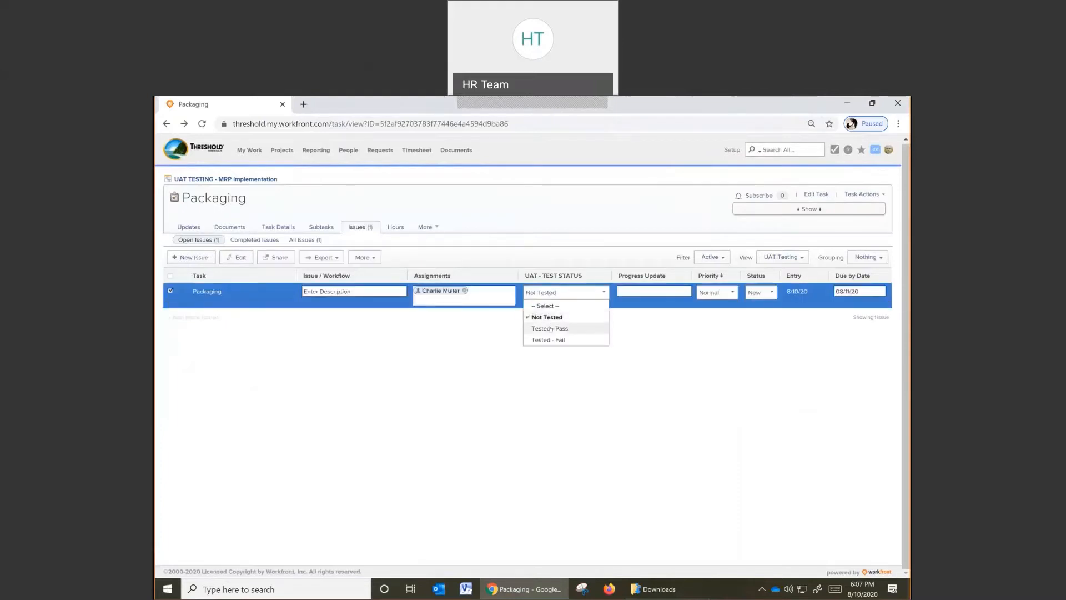
{"action": "left_click", "coordinate": [549, 329]}
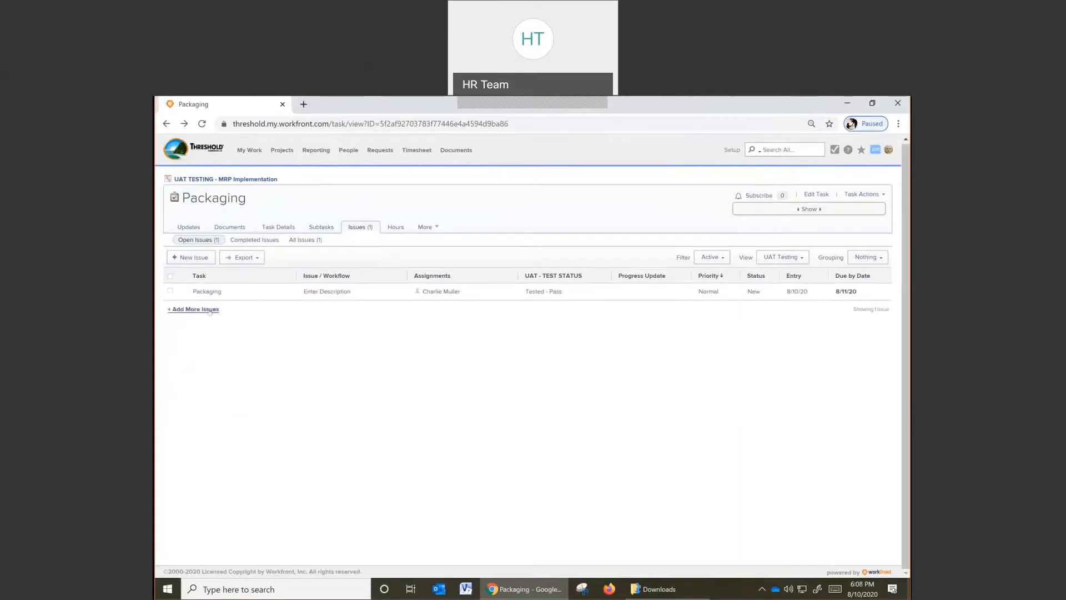
{"action": "left_click", "coordinate": [193, 309]}
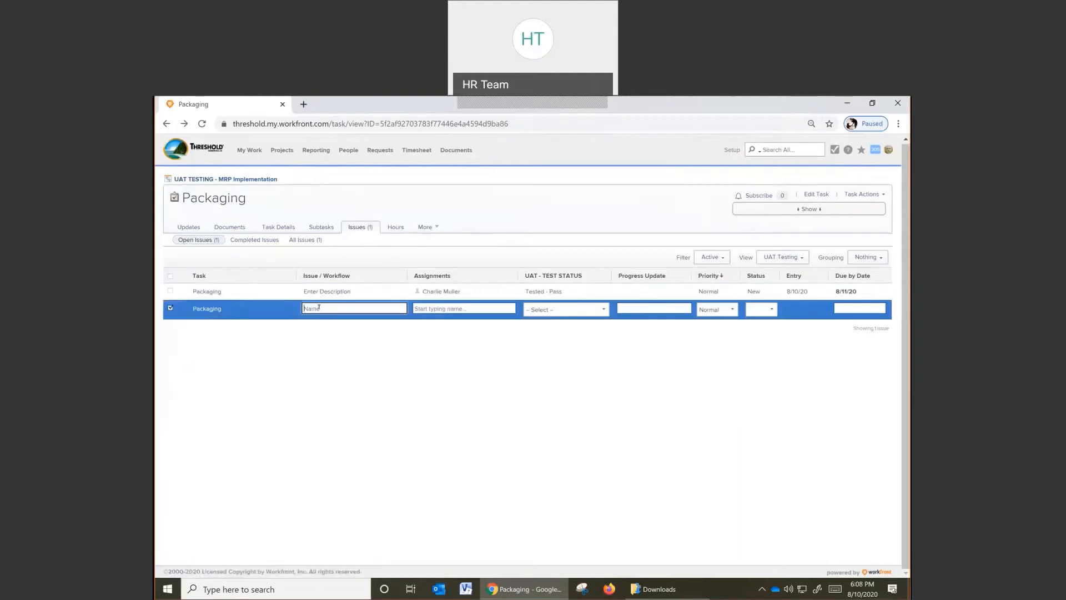
{"action": "type", "text": "Enter"}
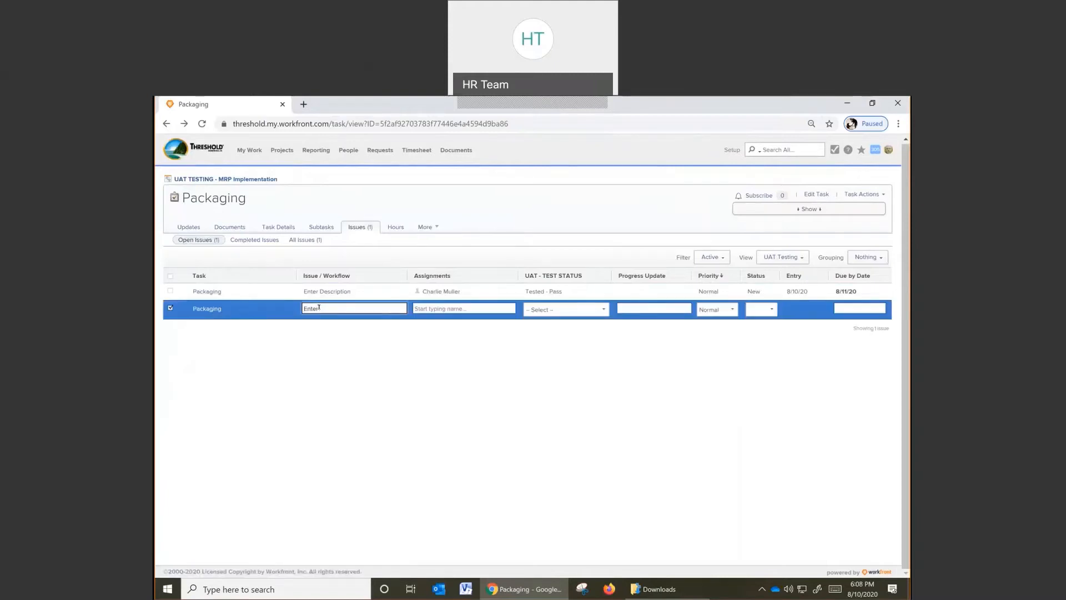
{"action": "type", "text": "Descri"}
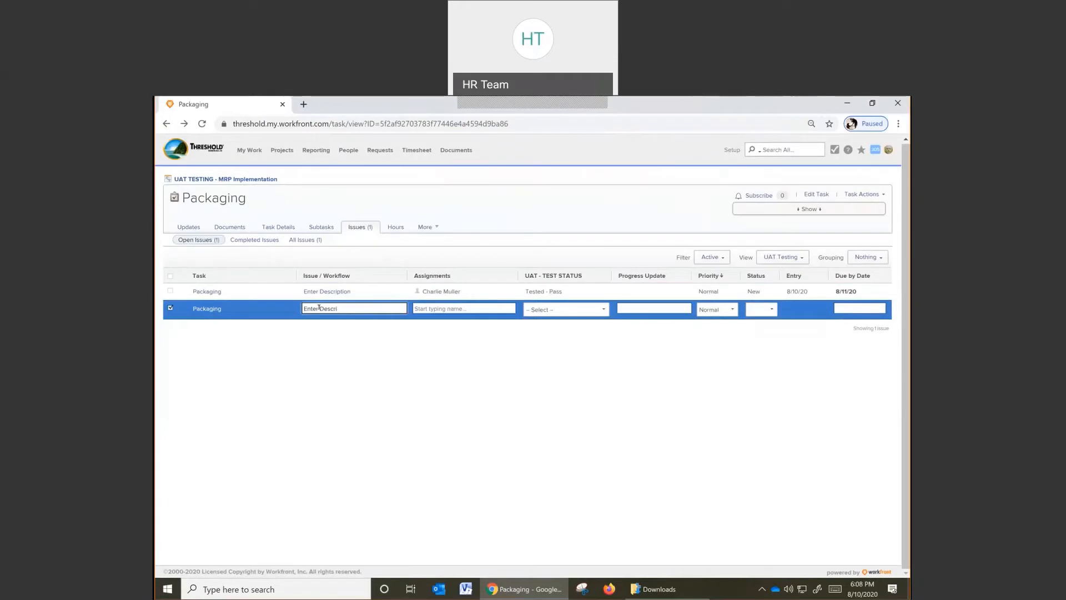
{"action": "type", "text": "ption"}
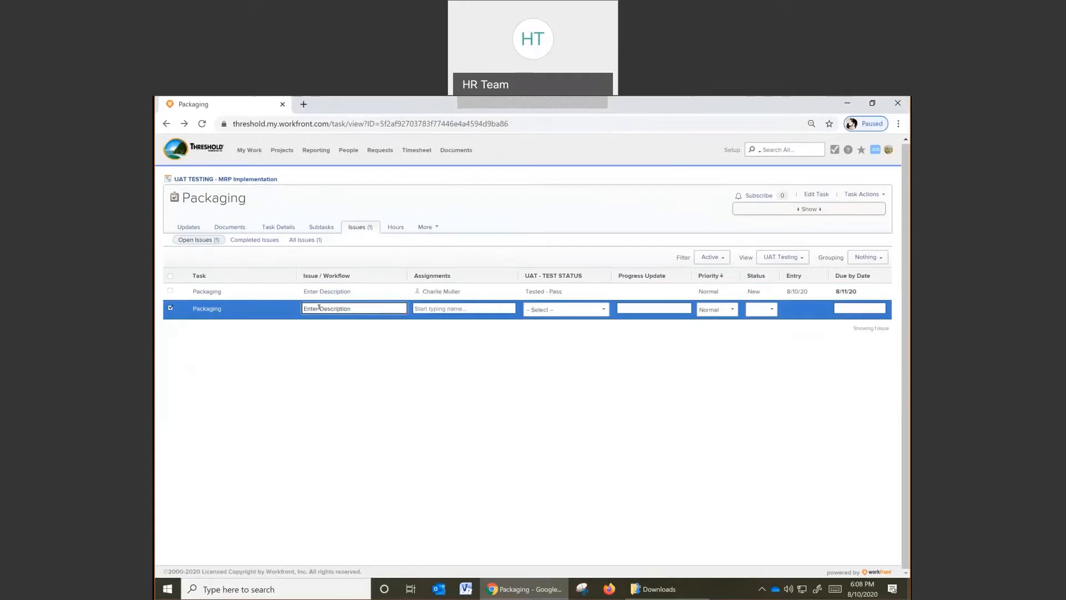
{"action": "type", "text": "charlie"}
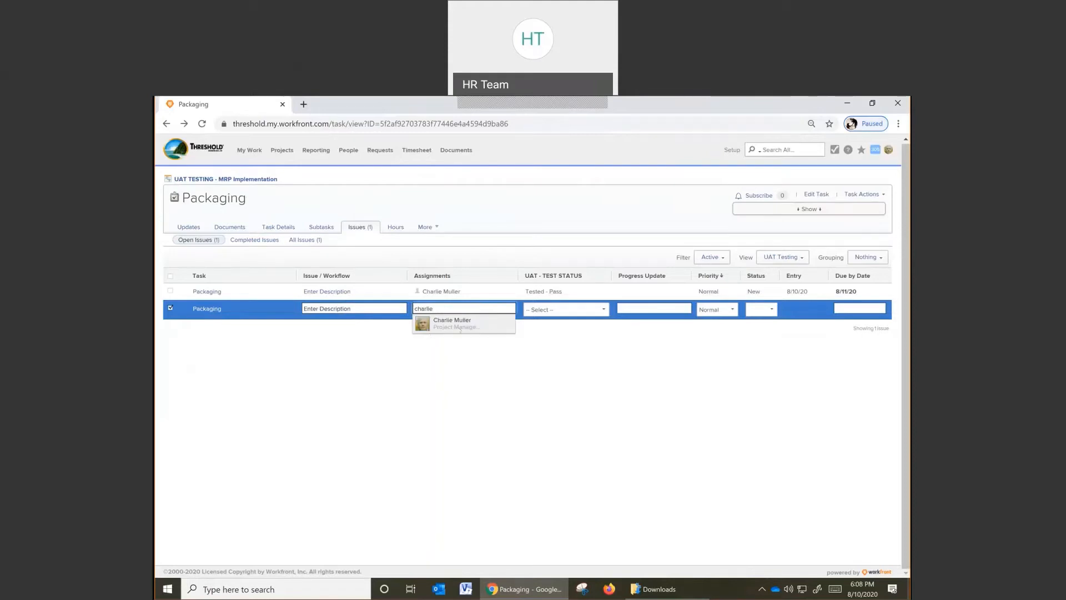
{"action": "left_click", "coordinate": [564, 309]}
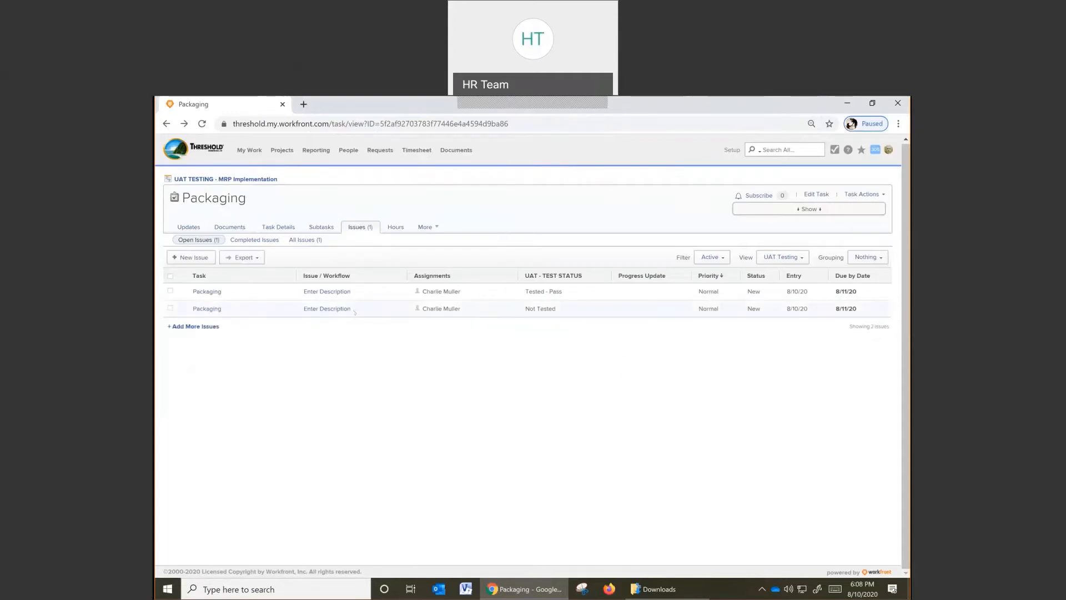
Open the second, Not Tested Enter Description issue's Updates page.
{"action": "left_click", "coordinate": [327, 309]}
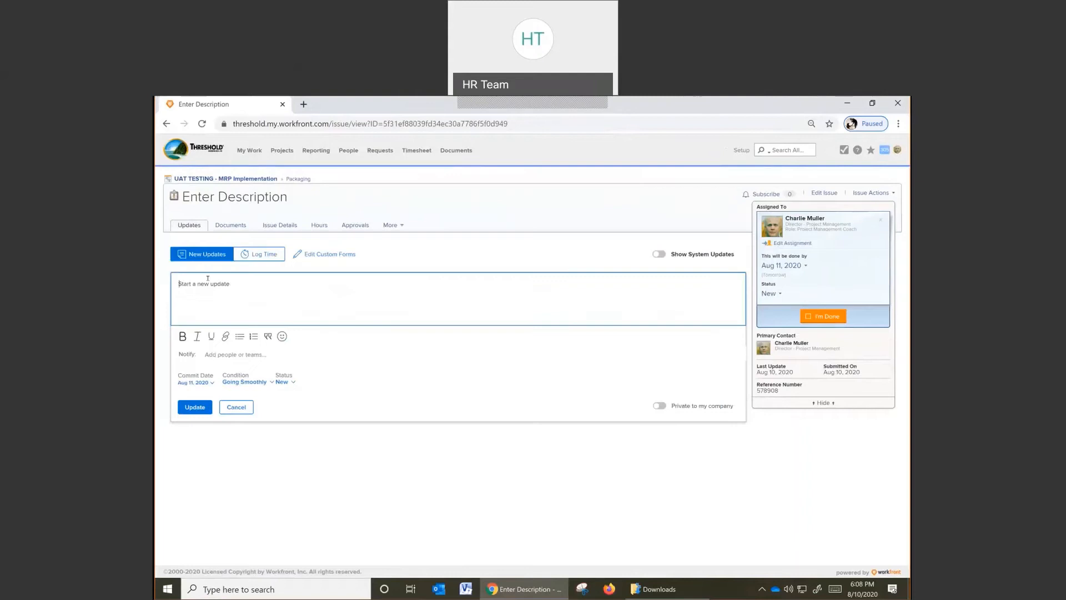
Begin the update 'This test failed.' and delete the abandoned extra words.
{"action": "type", "text": "This"}
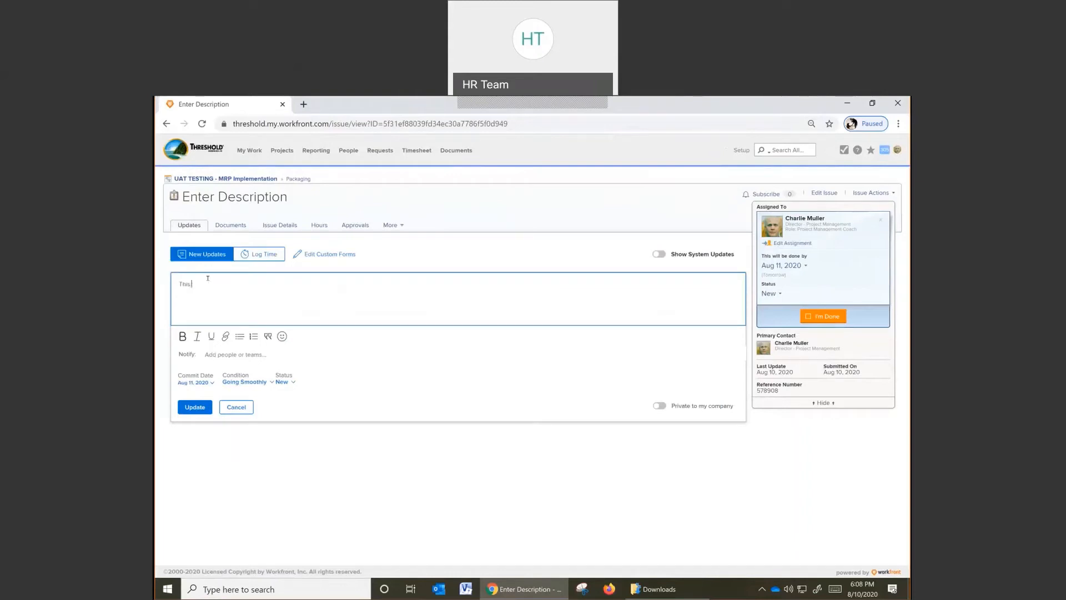
{"action": "type", "text": "test fail"}
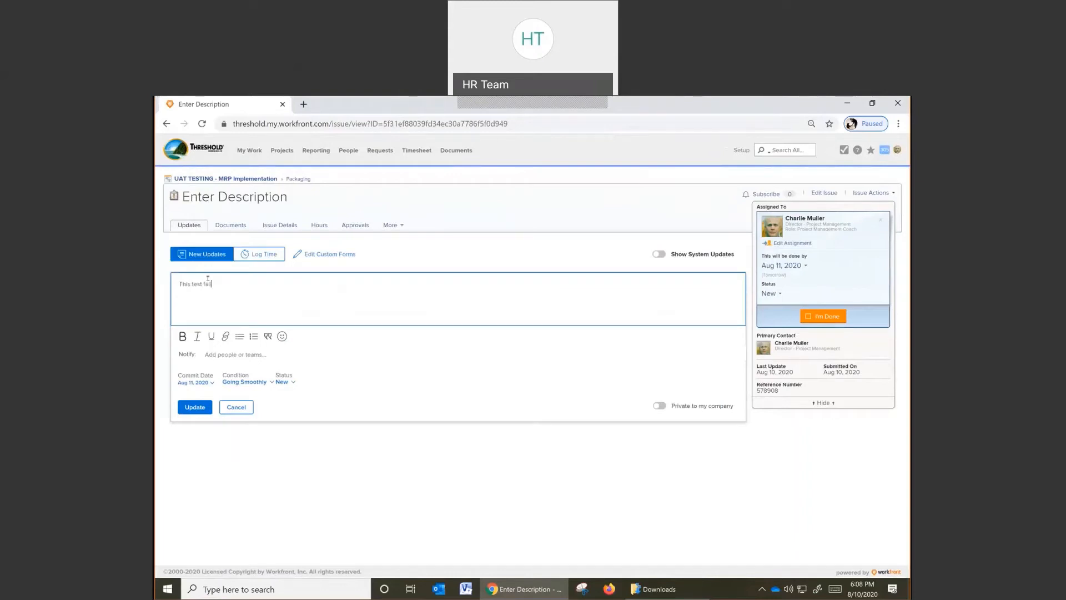
{"action": "type", "text": "ed."}
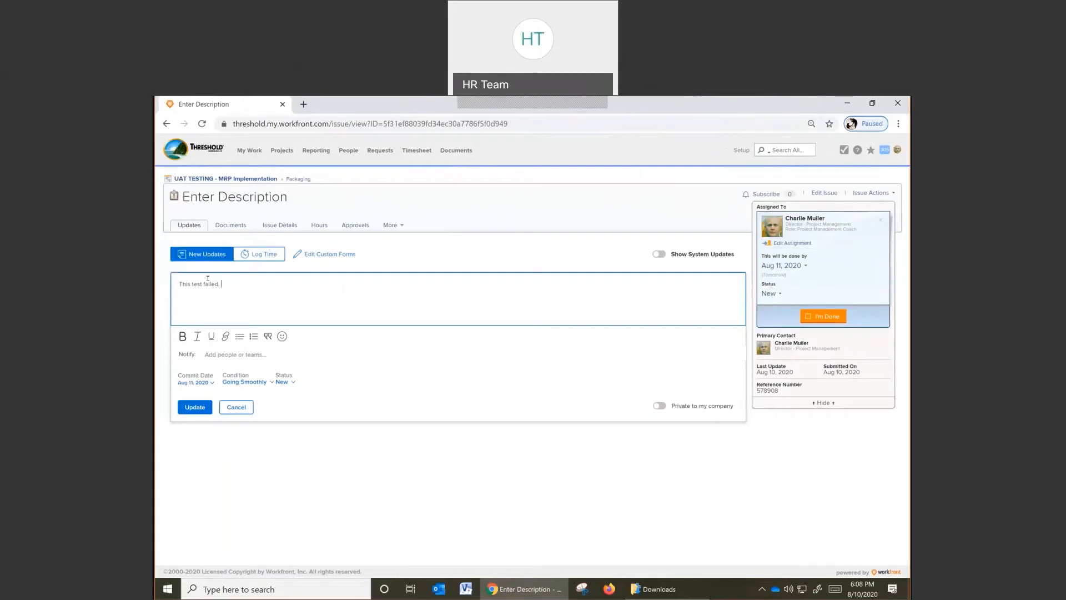
{"action": "type", "text": "Add"}
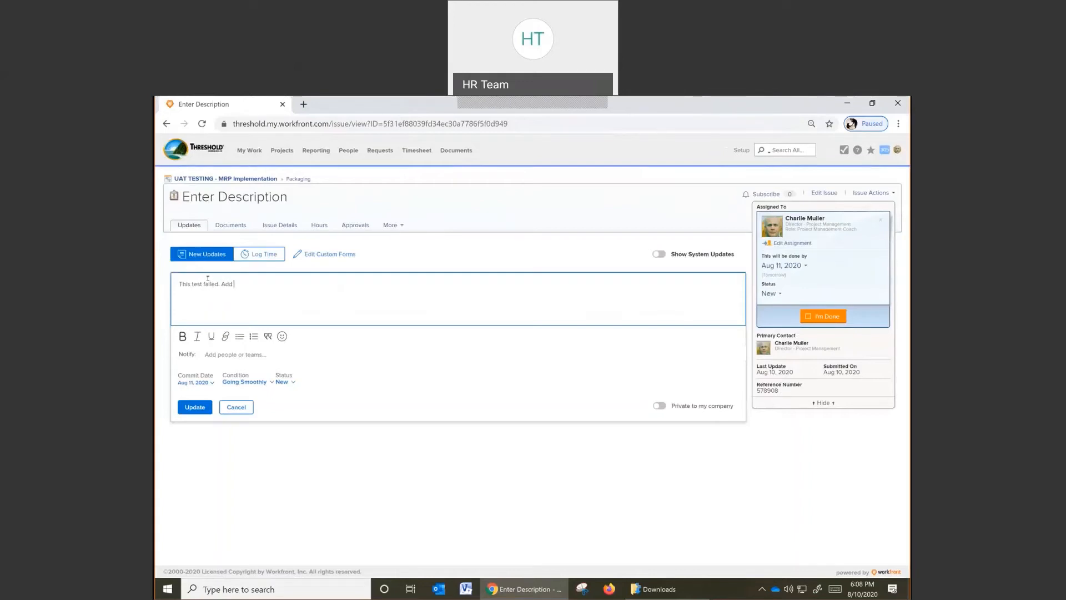
{"action": "type", "text": "the"}
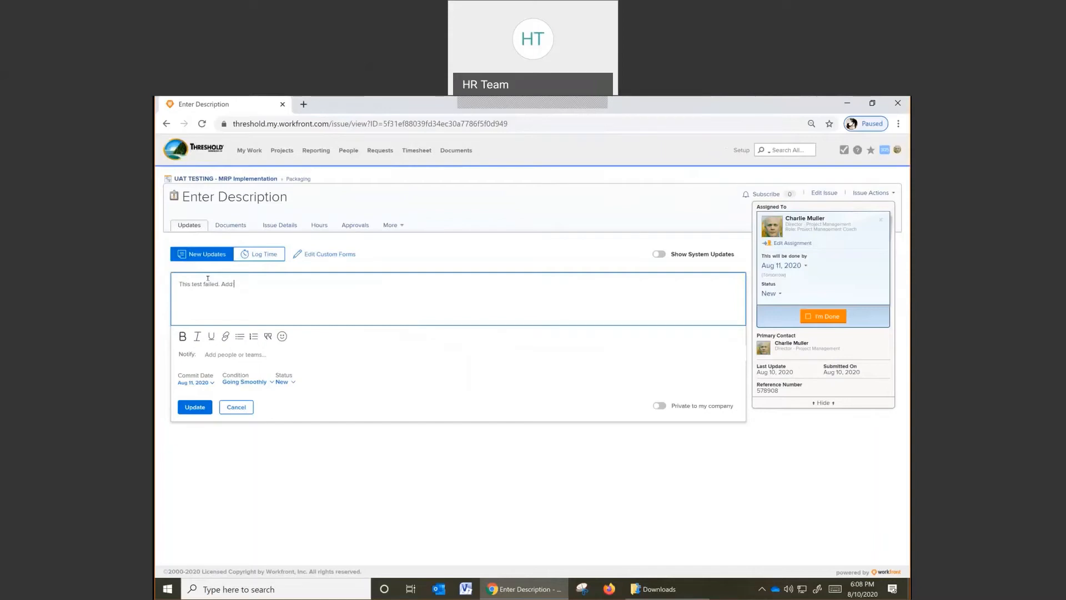
{"action": "key", "text": "Backspace"}
{"action": "type", "text": " This fa"}
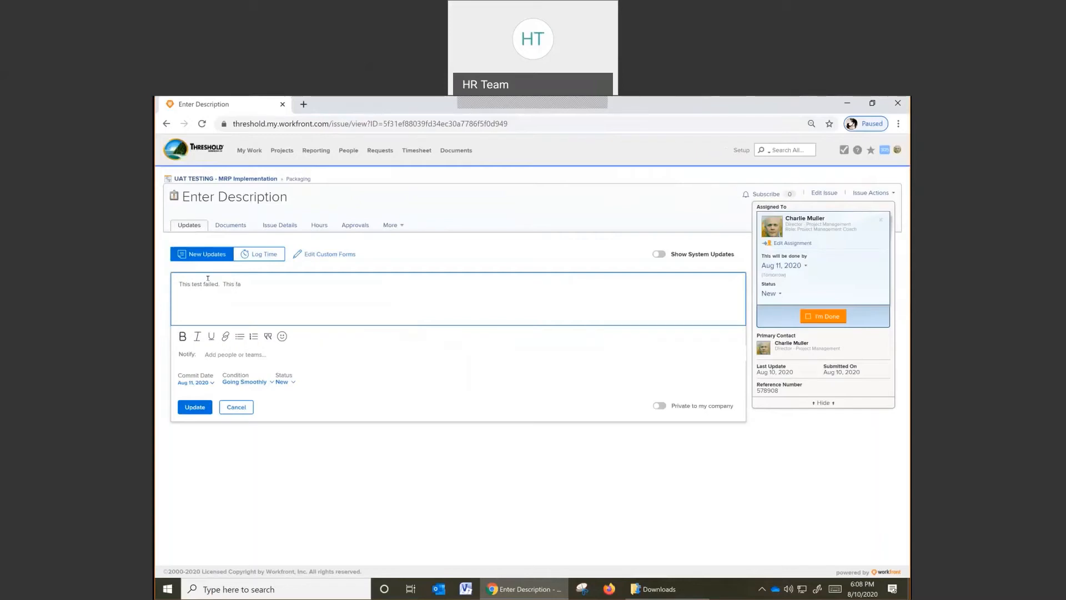
Rewrite the failure note with reasons it didn't work, fixing 'didn't' via spelling suggestion.
{"action": "type", "text": "Thiste"}
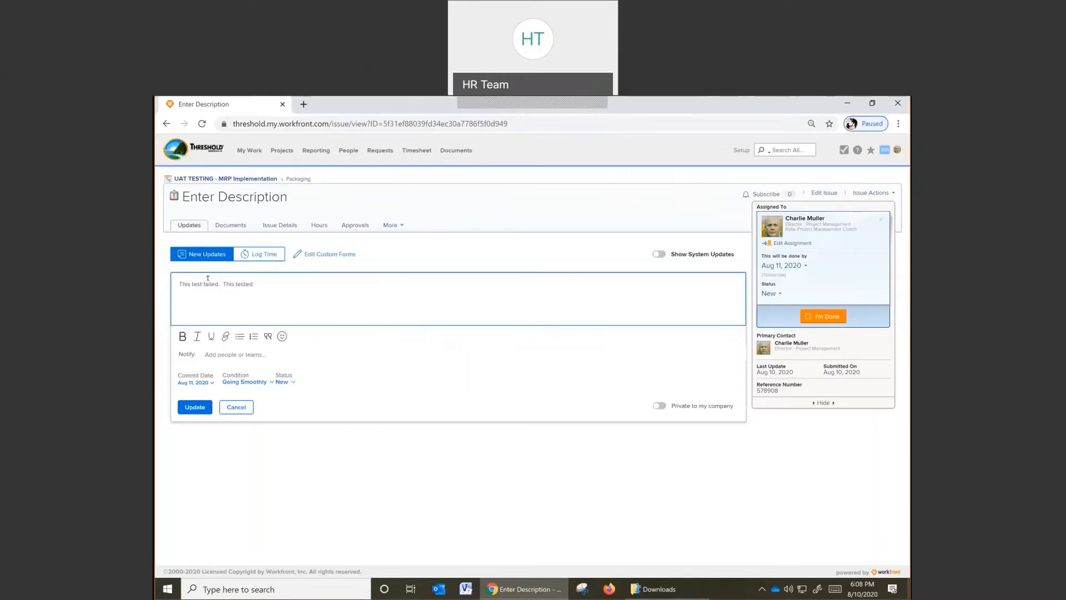
{"action": "type", "text": "This test"}
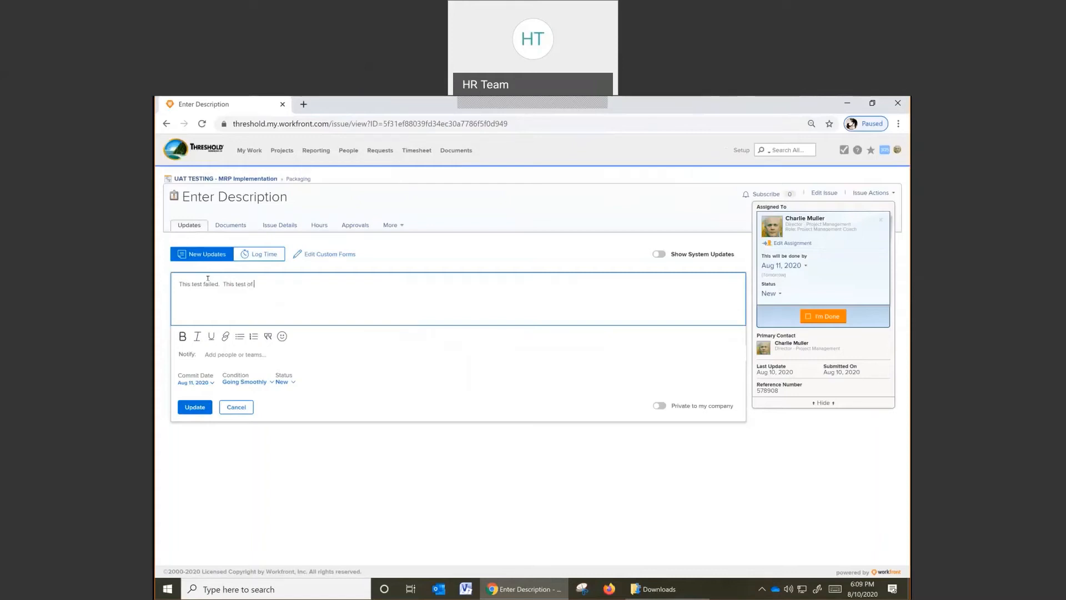
{"action": "type", "text": "whatever process"}
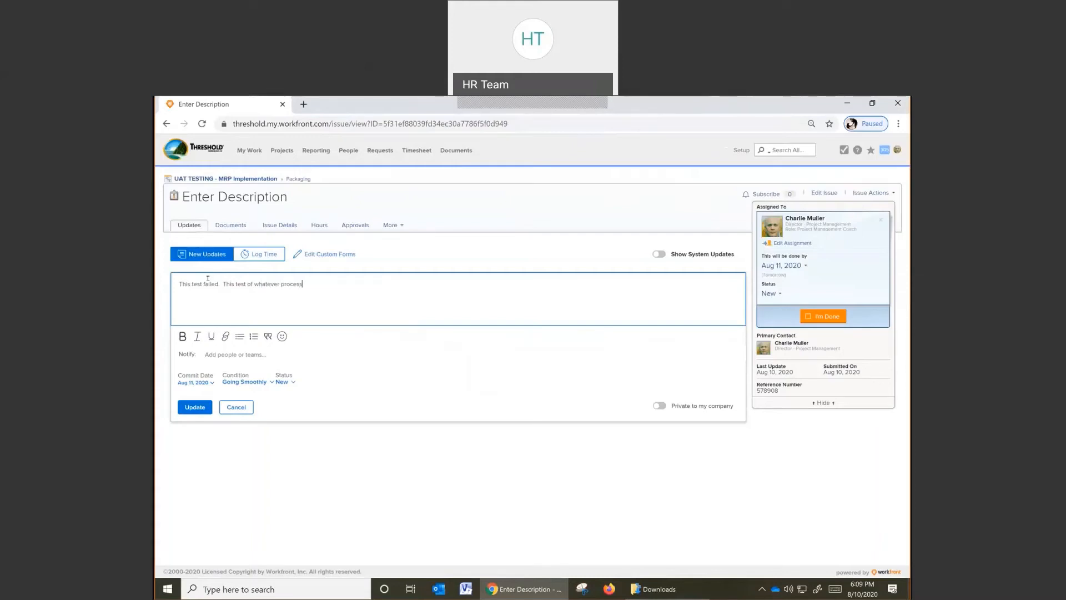
{"action": "type", "text": ", ddm"}
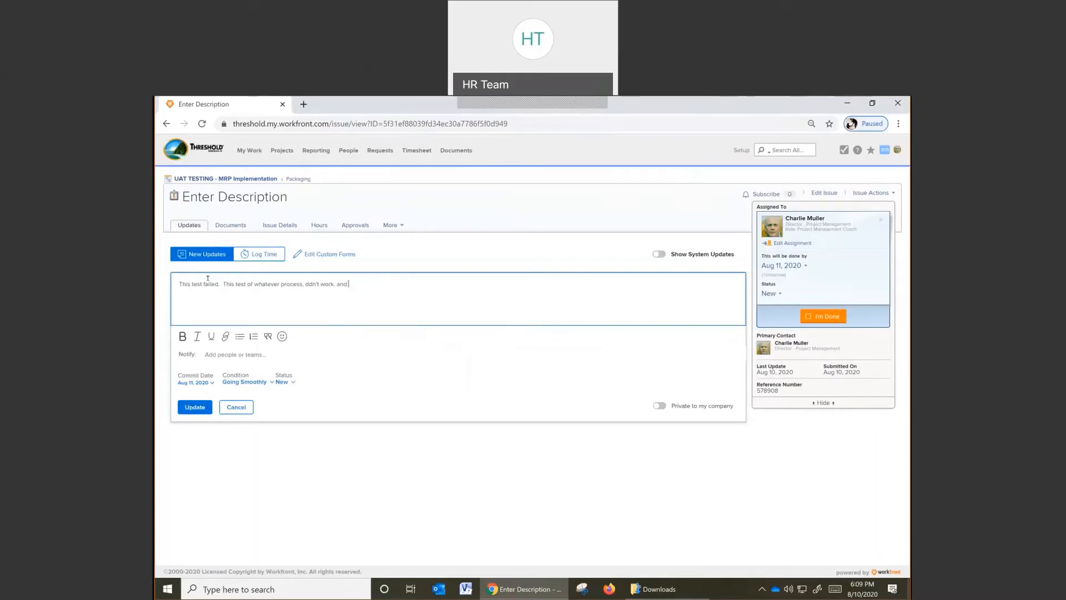
{"action": "type", "text": "describe the"}
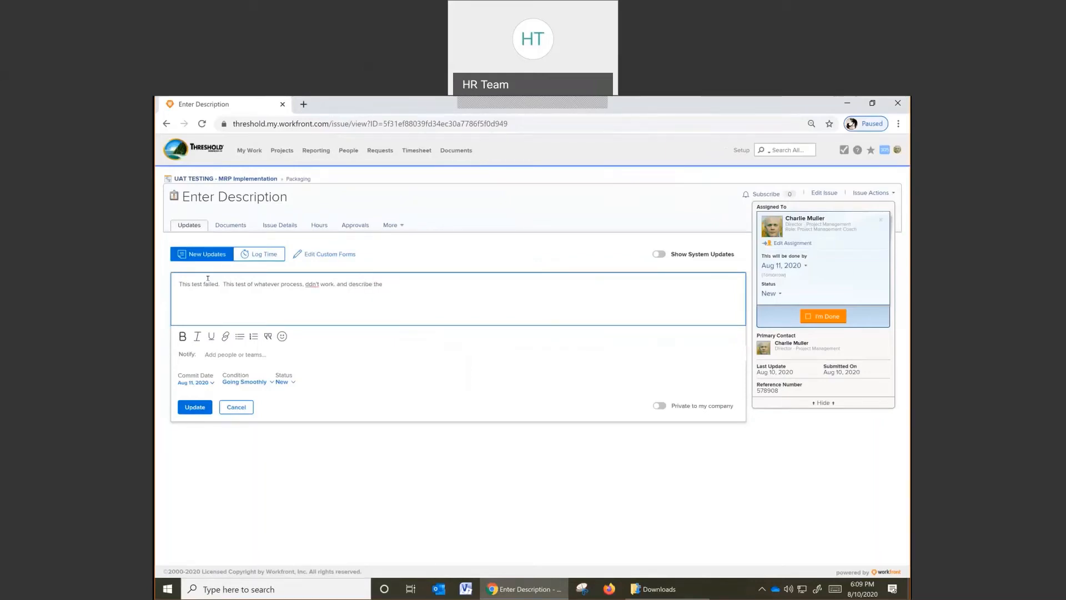
{"action": "type", "text": "reasons why."}
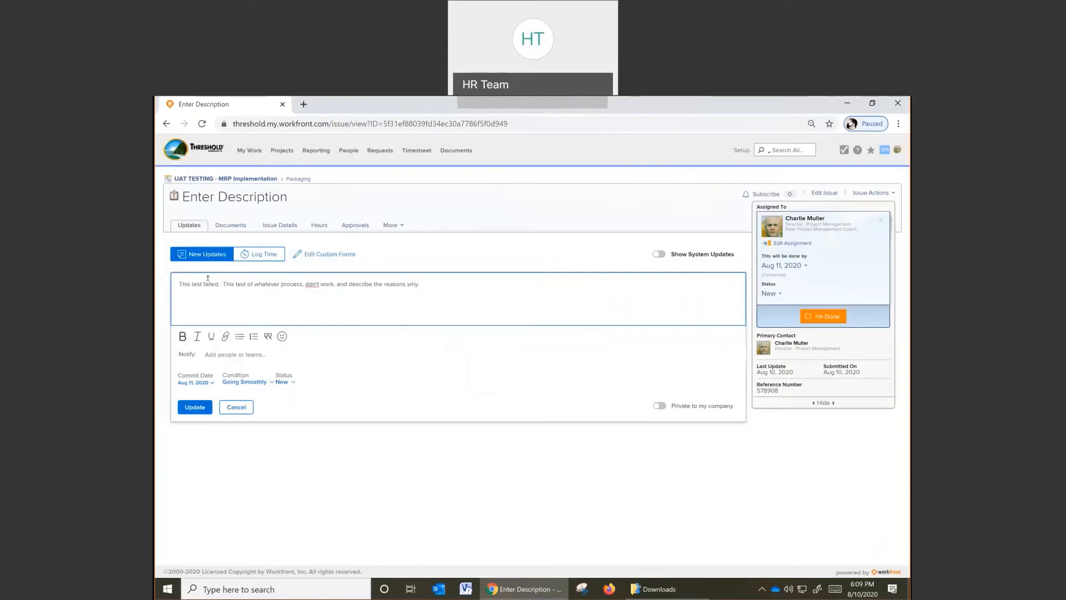
{"action": "right_click", "coordinate": [311, 283]}
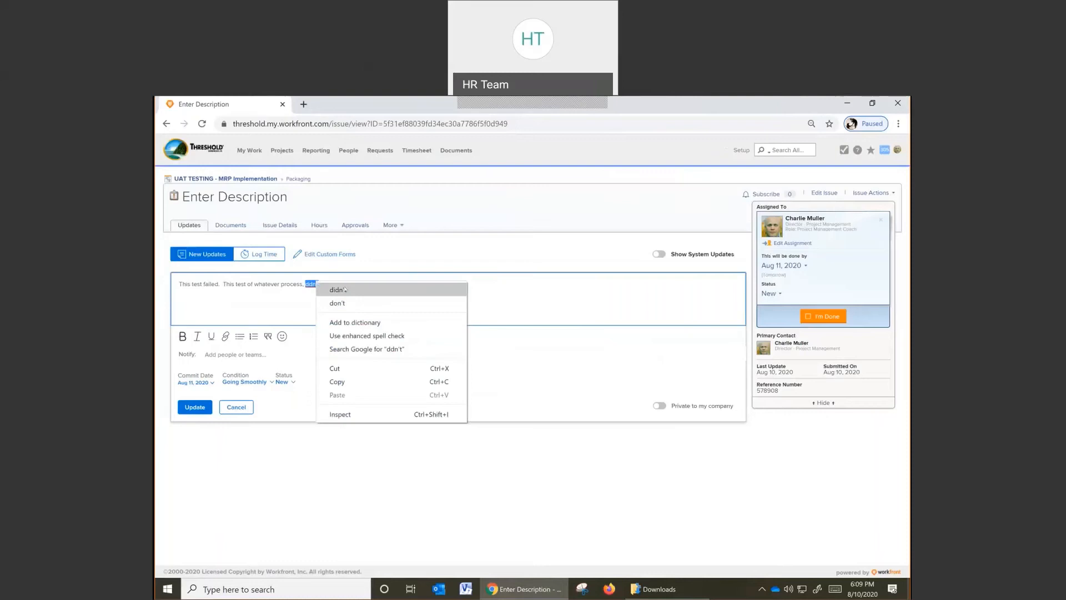
{"action": "left_click", "coordinate": [337, 288]}
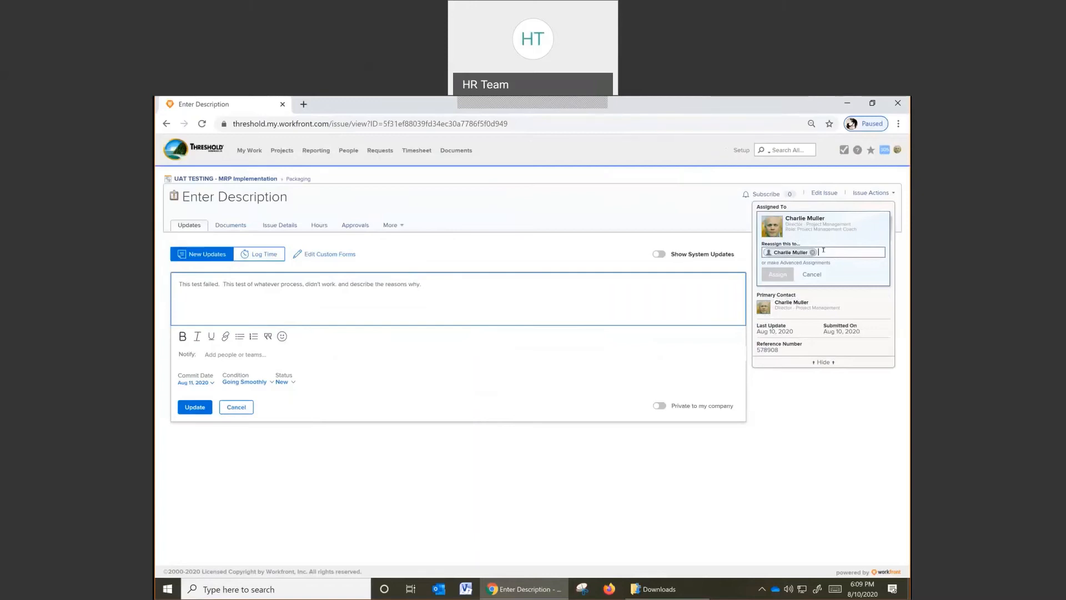
{"action": "type", "text": "mrp s"}
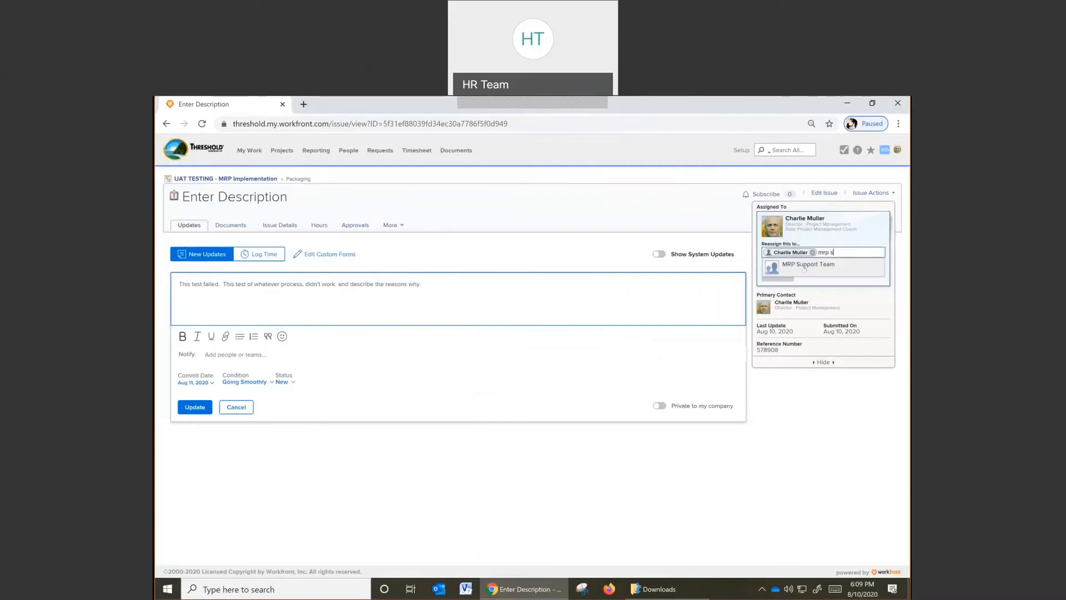
{"action": "left_click", "coordinate": [806, 263]}
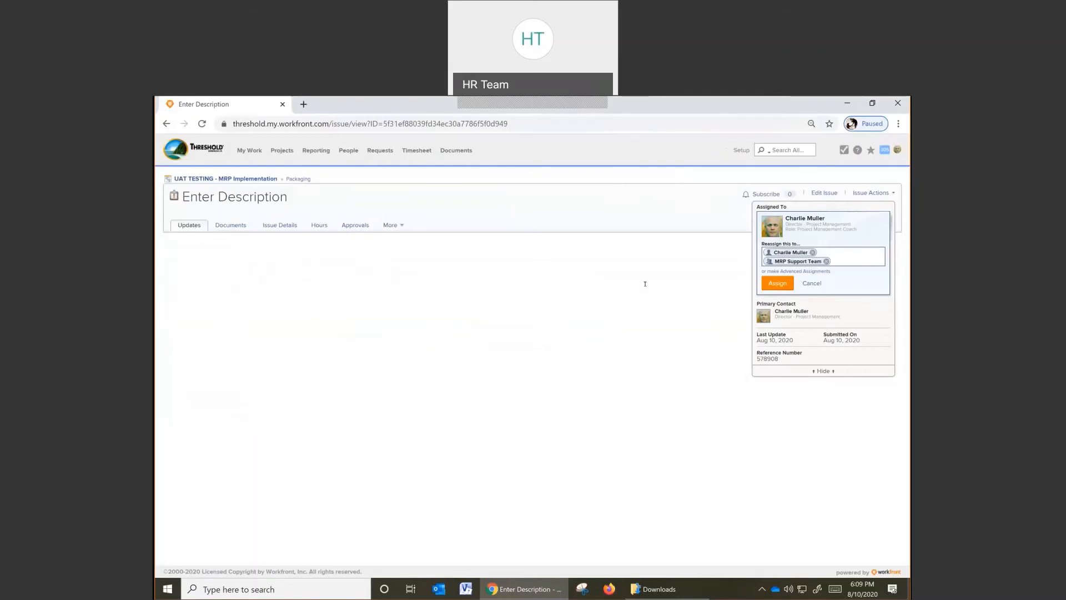
{"action": "left_click", "coordinate": [776, 282]}
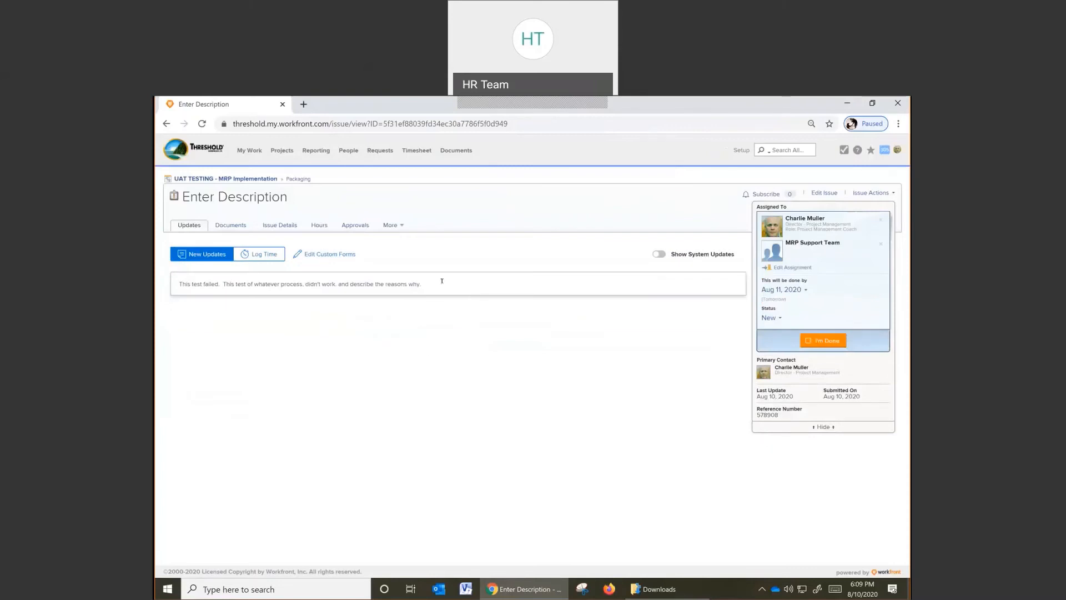
Post the test-failed update and go to the issue's Documents area.
{"action": "left_click", "coordinate": [441, 284]}
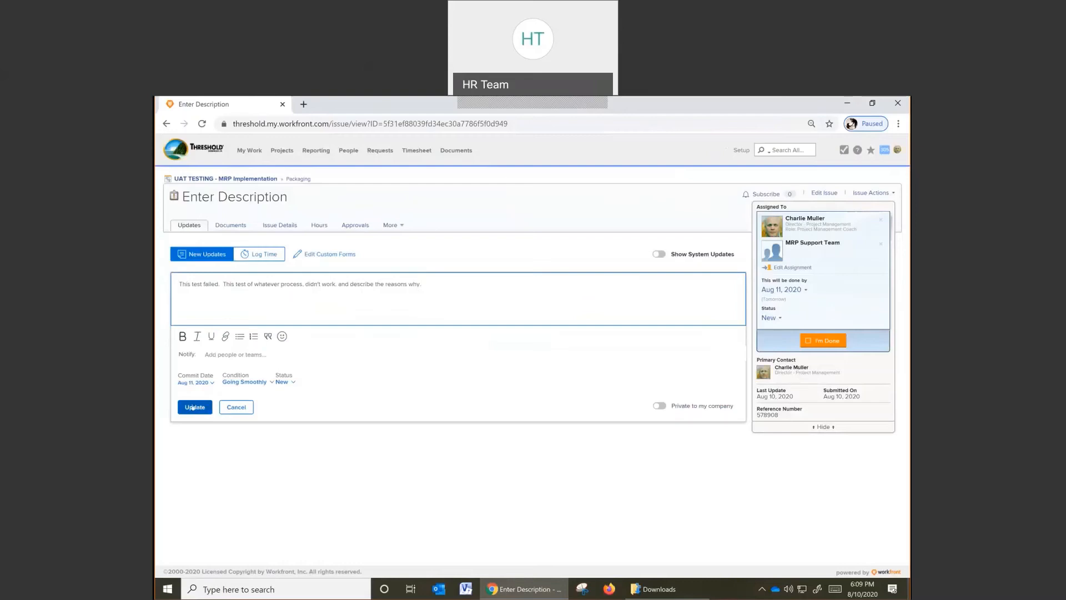
{"action": "left_click", "coordinate": [194, 406]}
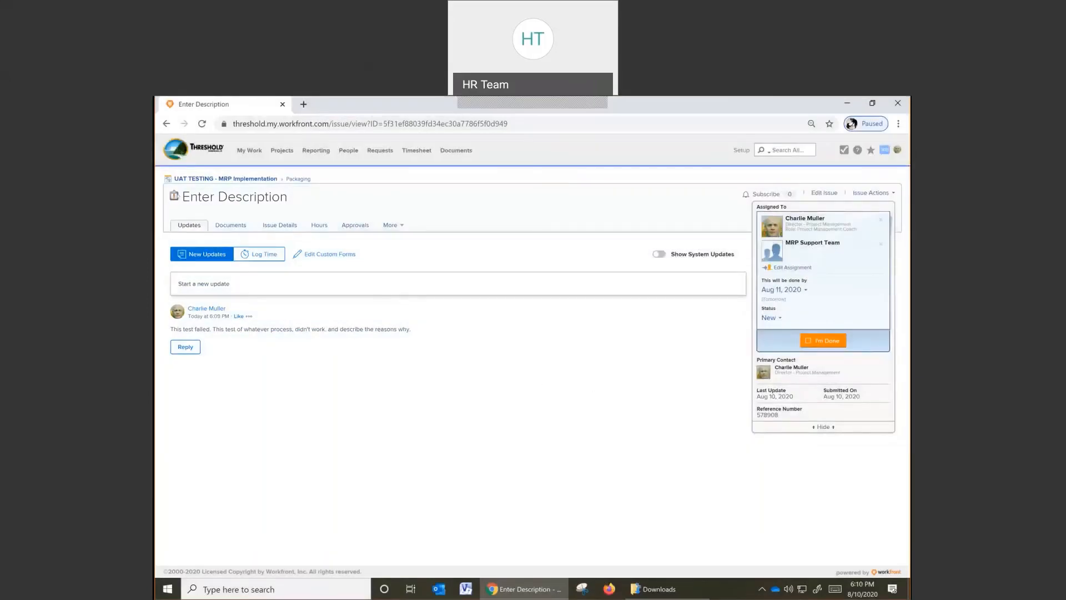
{"action": "left_click", "coordinate": [231, 225]}
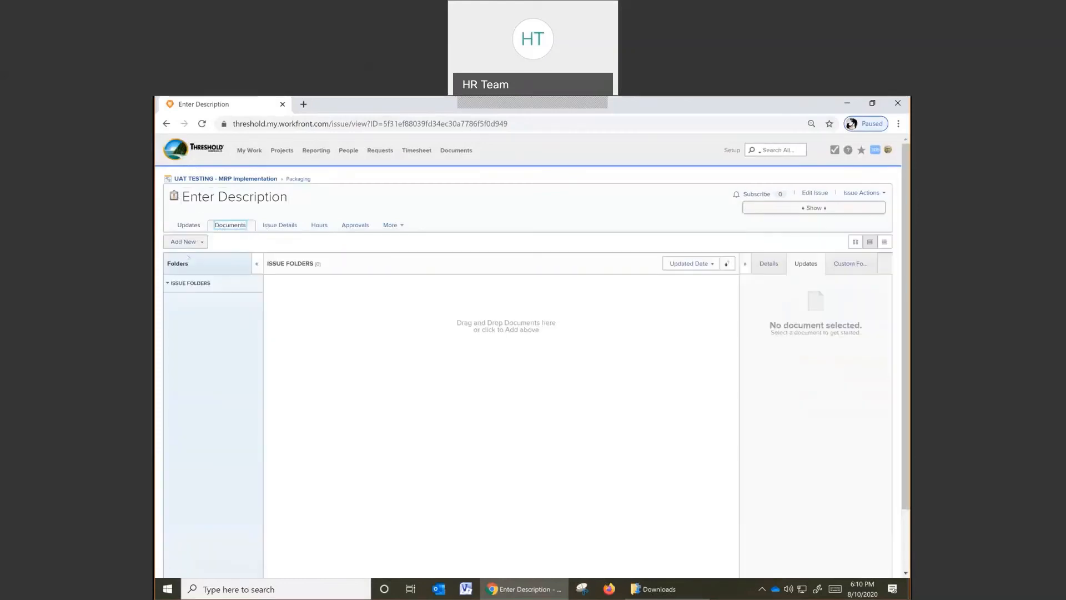
Attach the screenshot from the clipboard as a new document on the issue.
{"action": "left_click", "coordinate": [183, 241]}
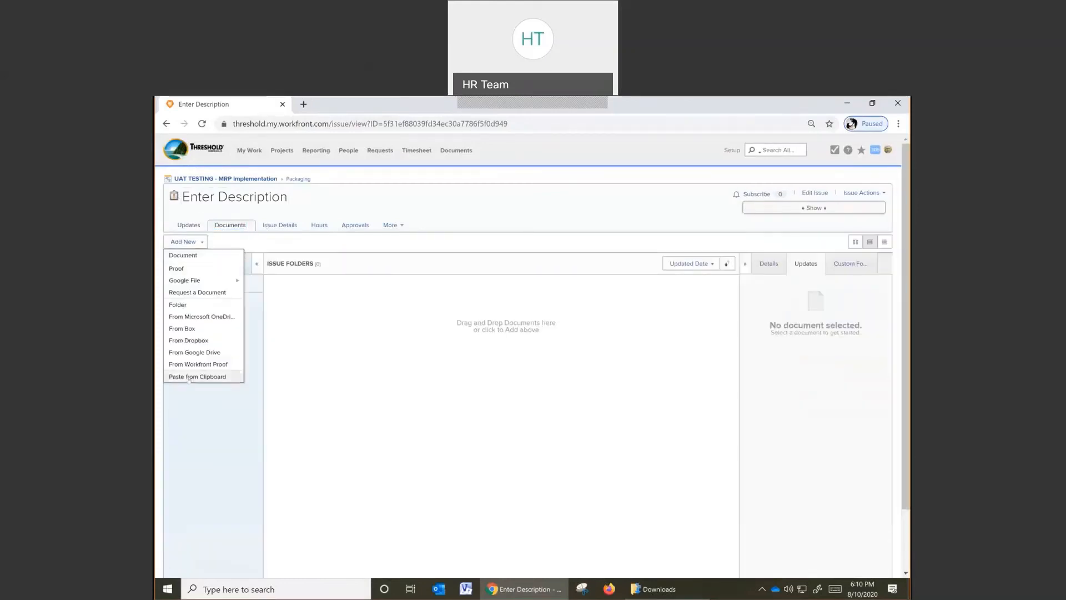
{"action": "left_click", "coordinate": [197, 376]}
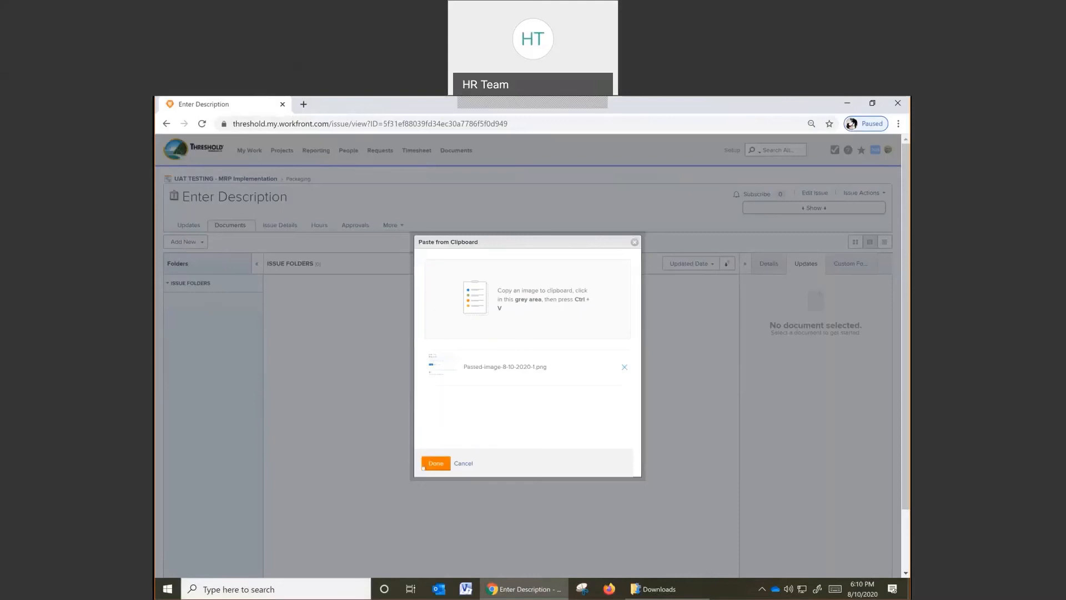
{"action": "left_click", "coordinate": [435, 463]}
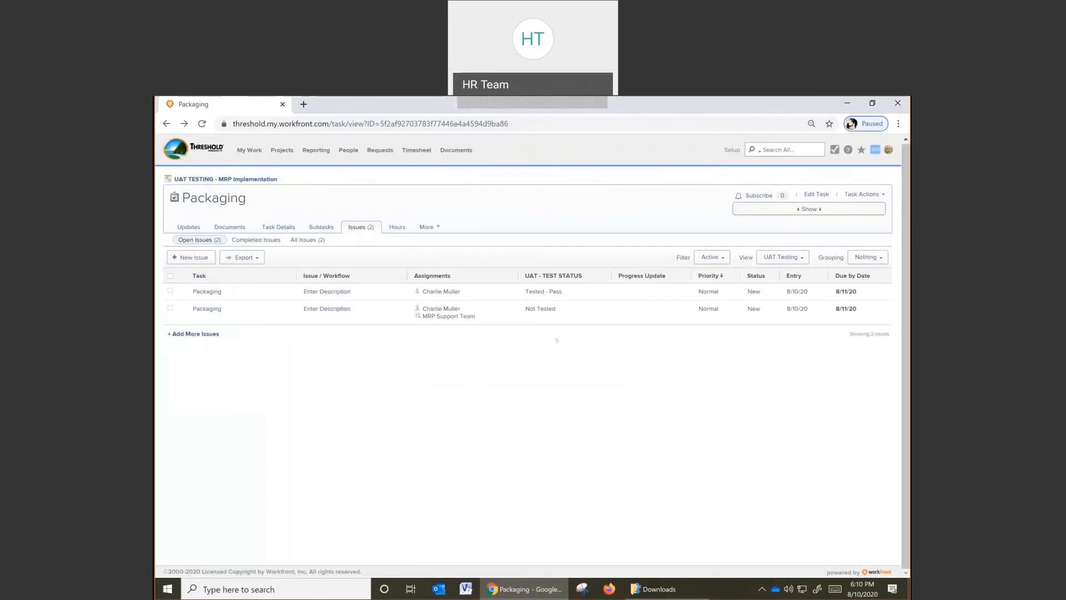
Mark the second Packaging issue's UAT - TEST STATUS as Tested - Fail.
{"action": "left_click", "coordinate": [563, 308]}
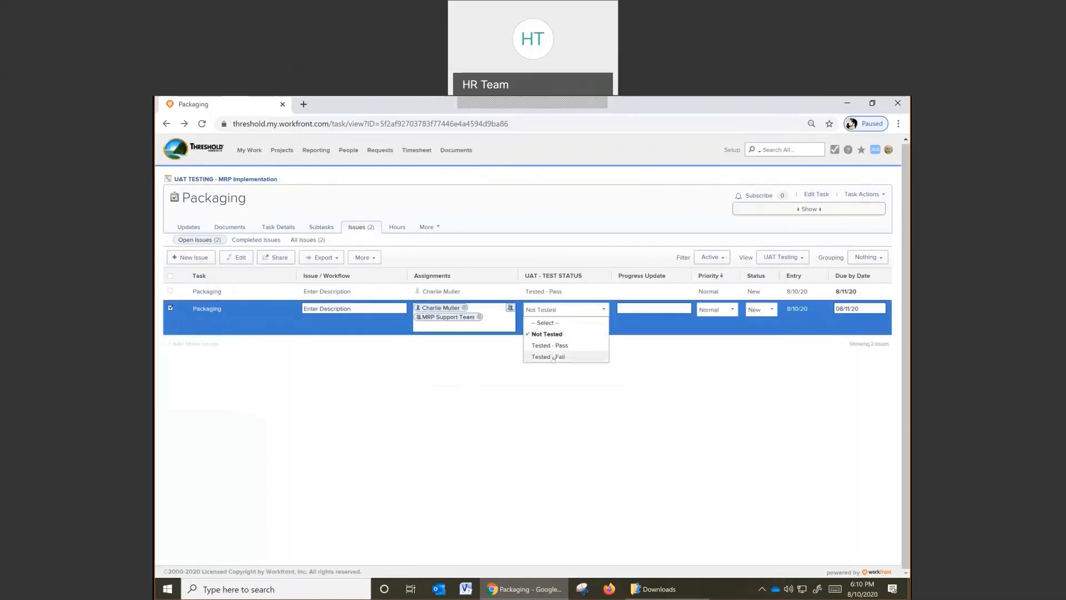
{"action": "left_click", "coordinate": [548, 357]}
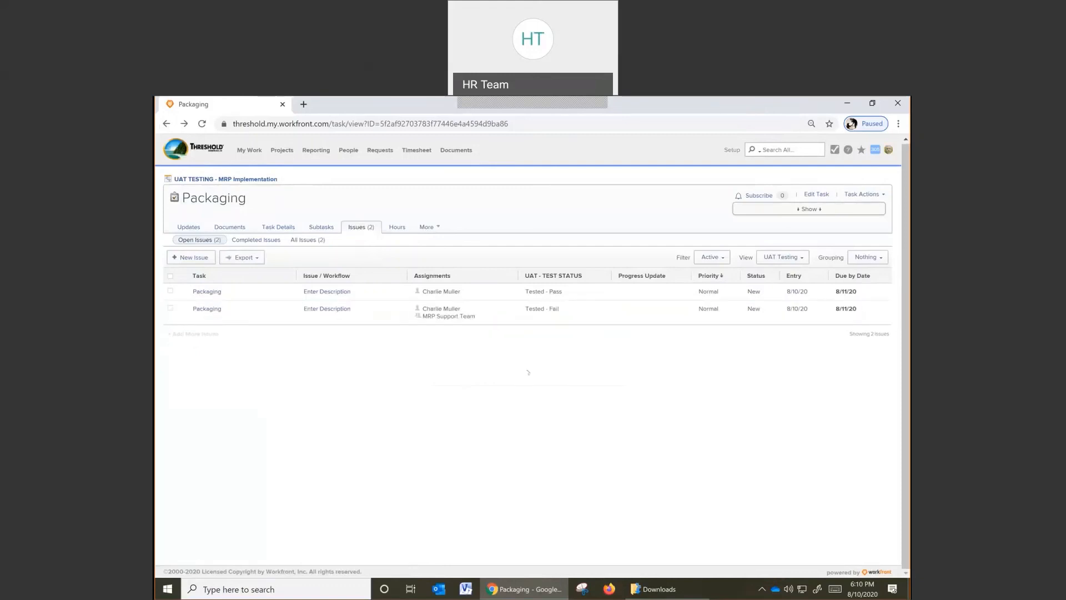